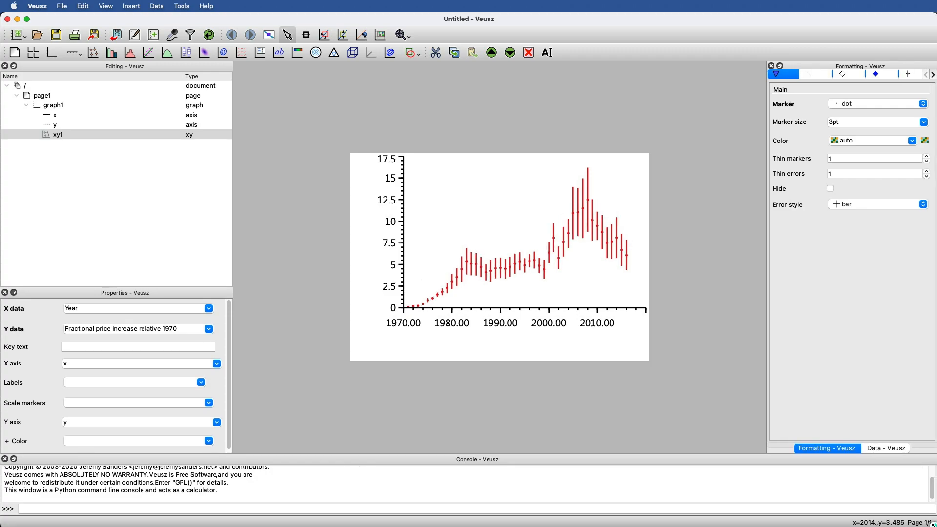
Label the x axis 'year'
left_click(130, 6)
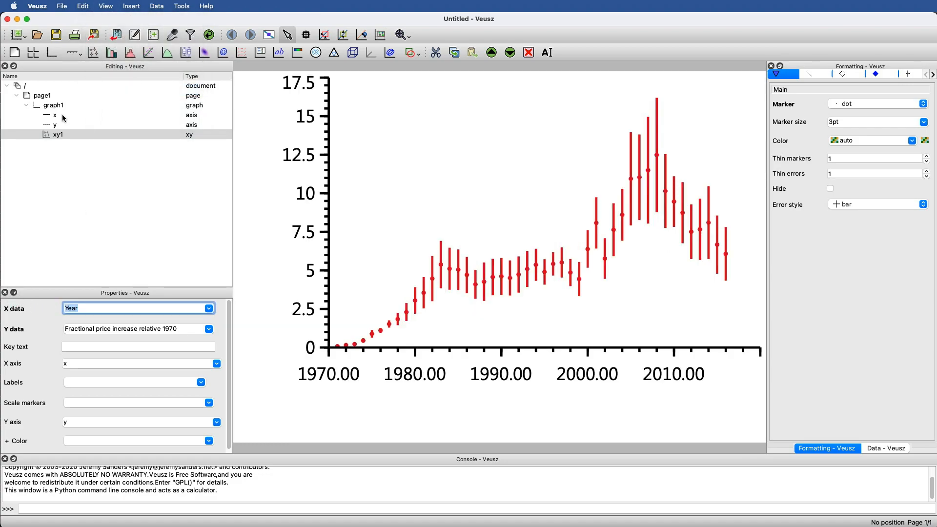
left_click(55, 115)
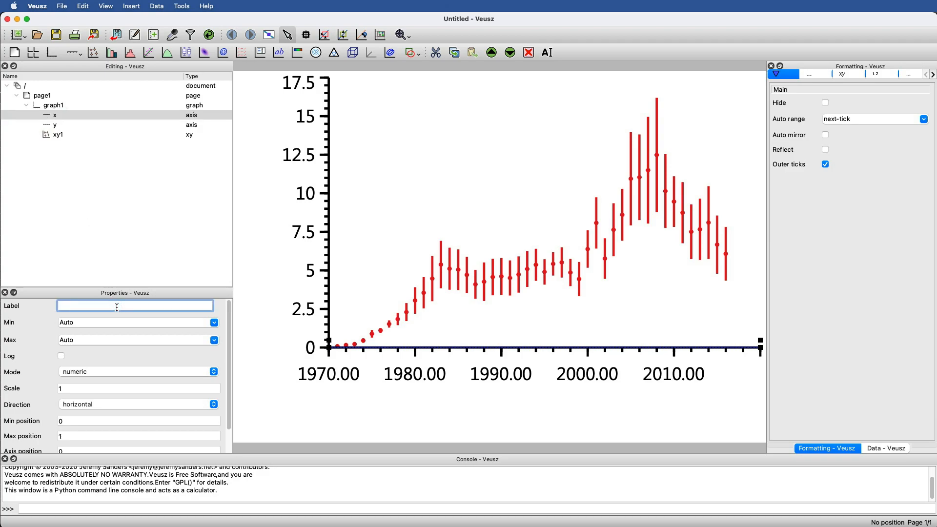
type("year")
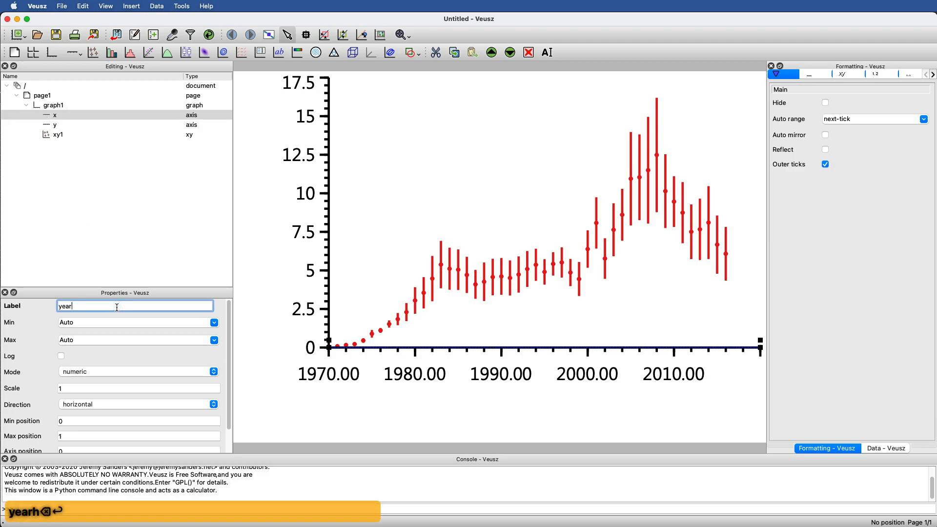
key("Return")
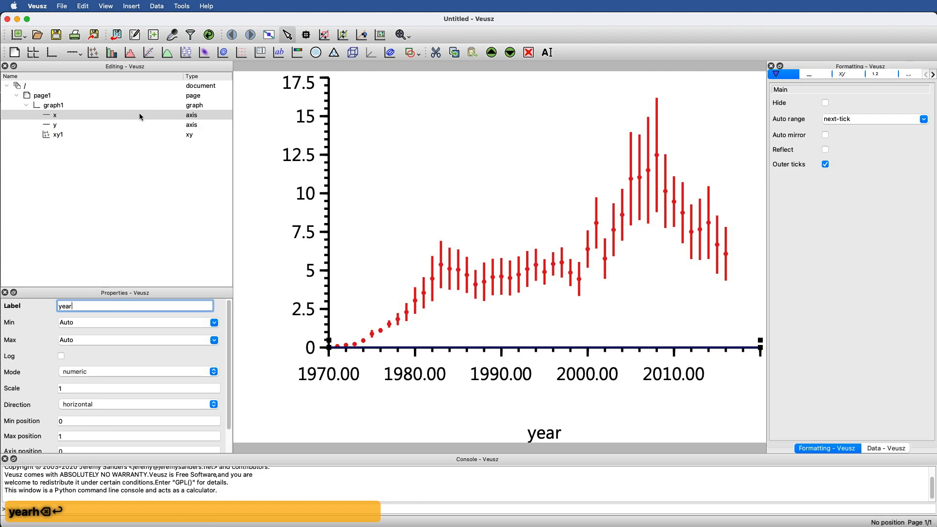
Label the y axis 'freactional price change'
left_click(54, 124)
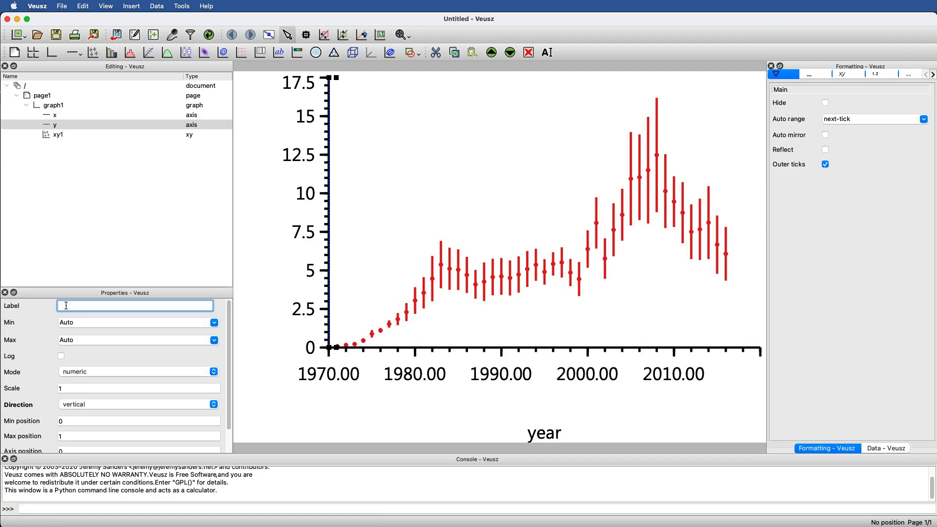
type("freactional price")
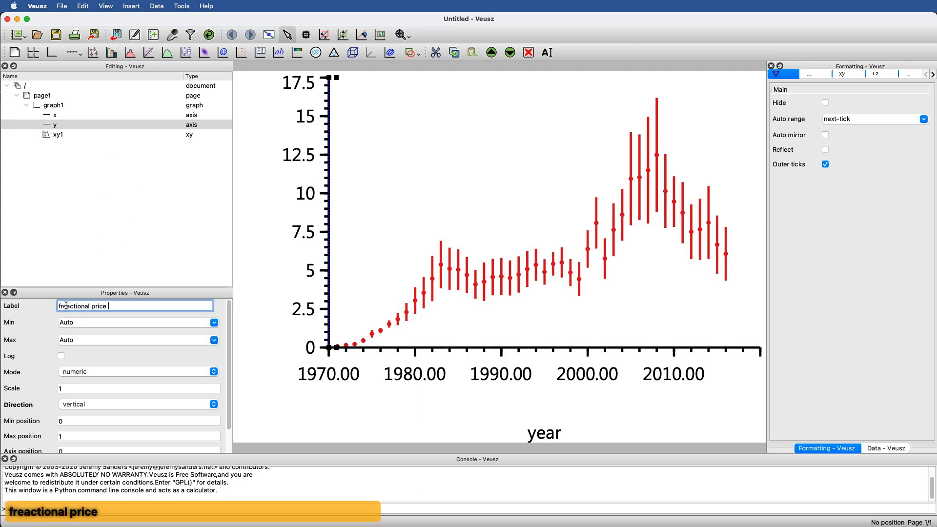
type("change")
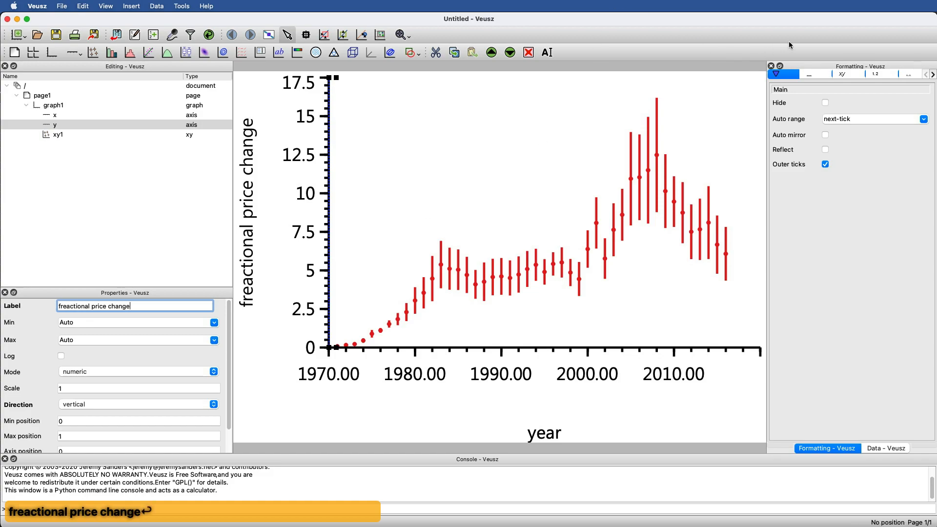
Format the y axis tick labels with two decimal places (%.2f)
left_click(875, 74)
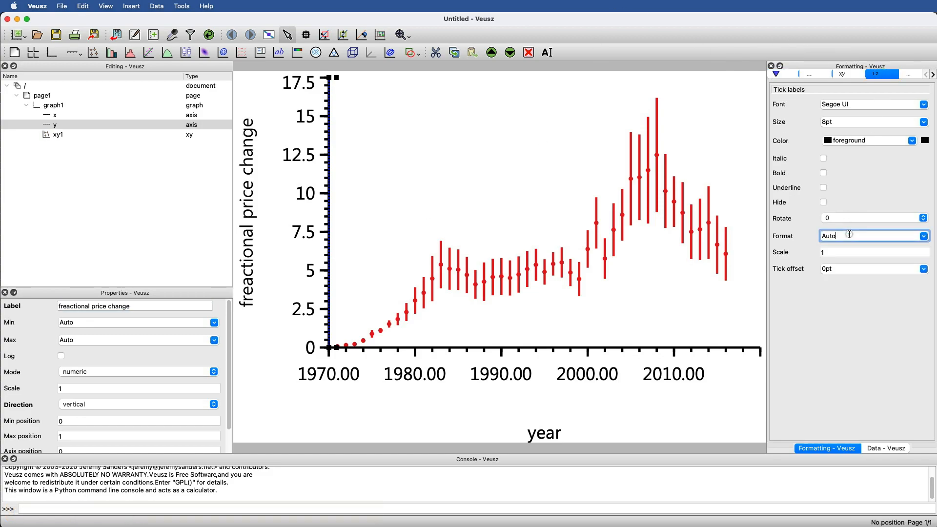
left_click(923, 235)
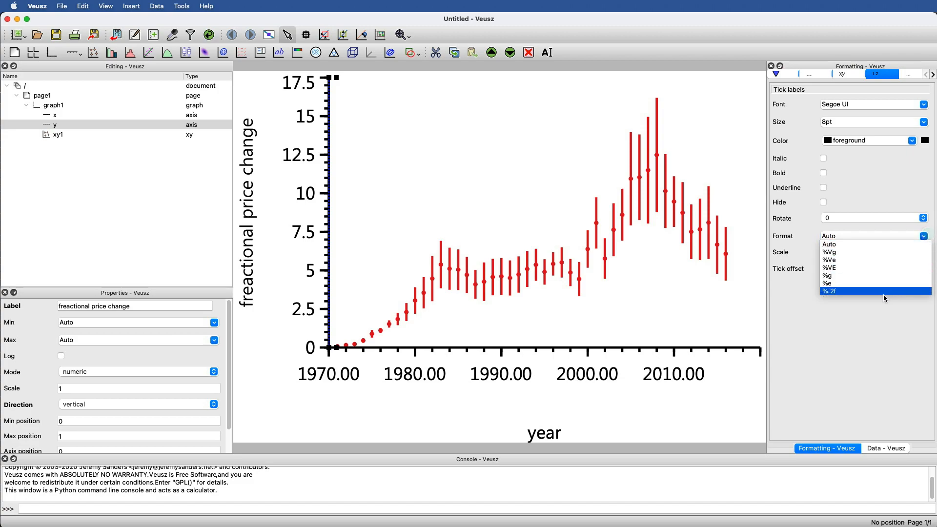
left_click(830, 291)
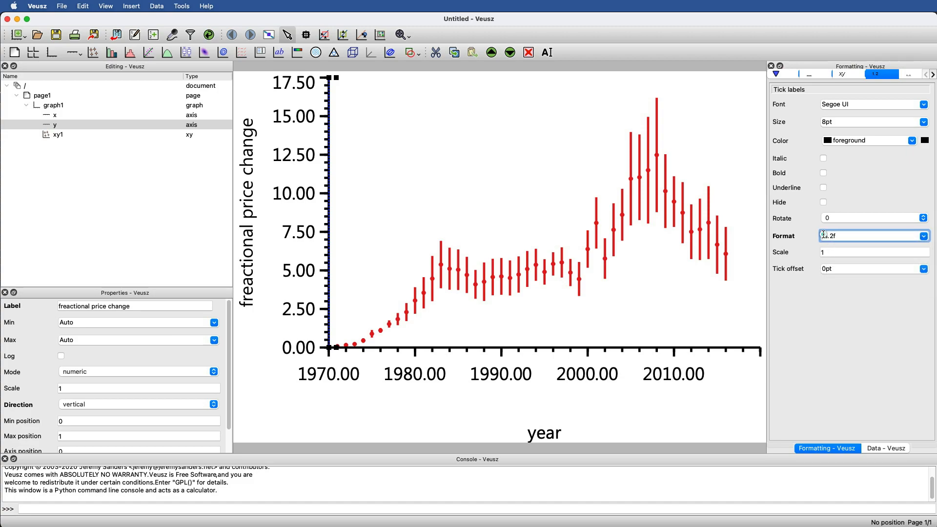
type("$%.2f")
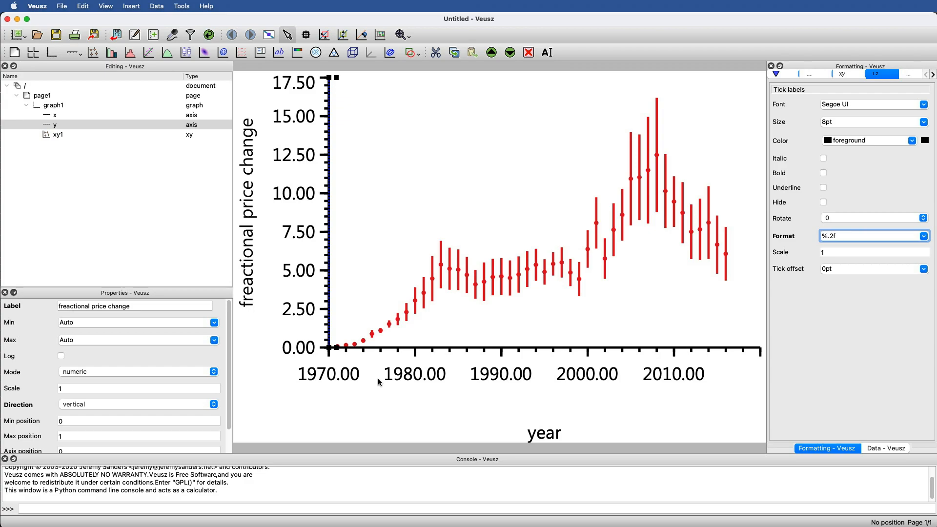
mouse_move(364, 517)
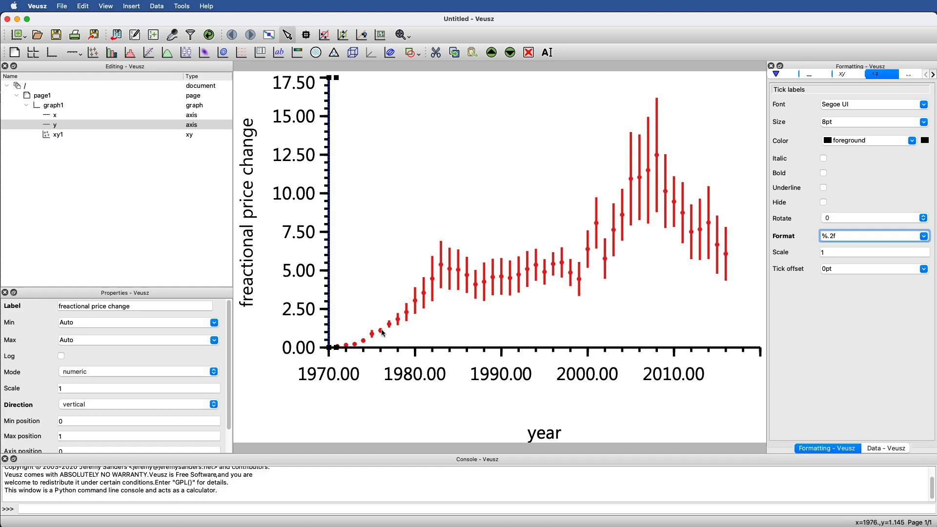
mouse_move(414, 306)
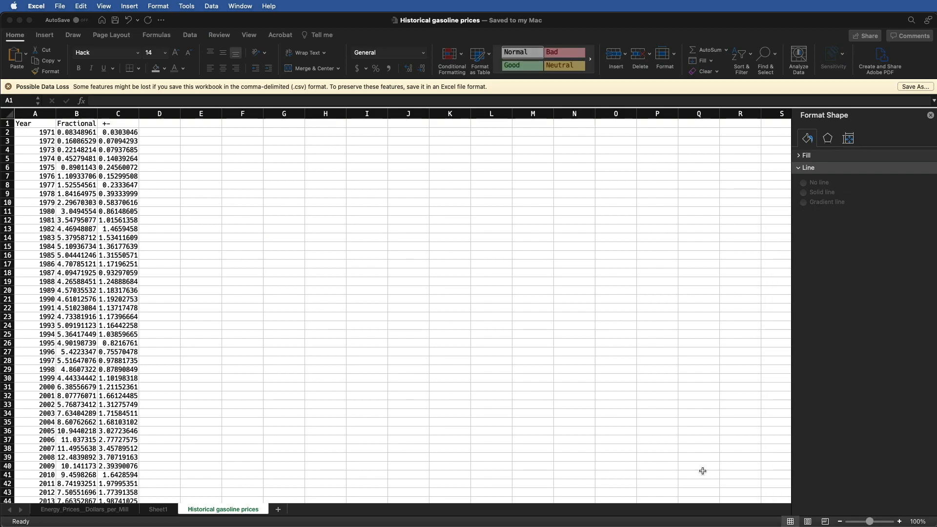
Autofit the data column widths to show full headers and values, then select the +- header
left_click(35, 114)
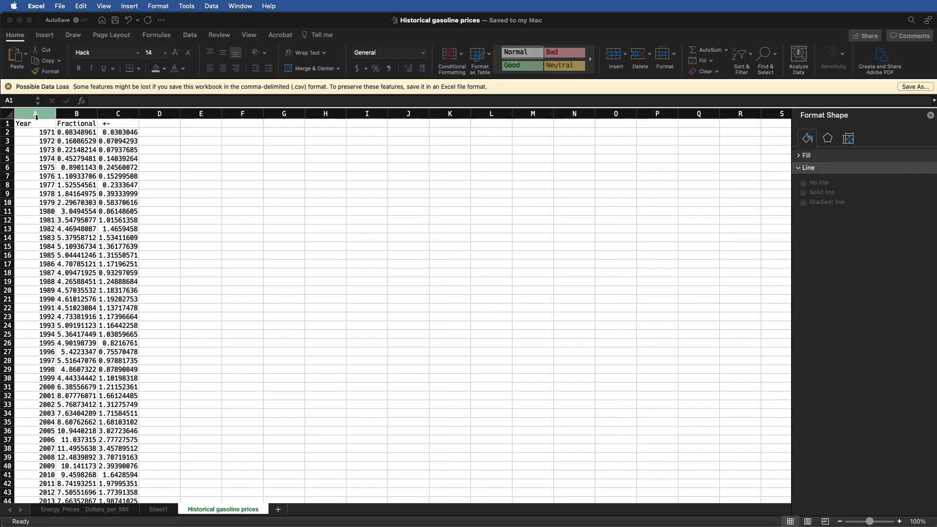
left_click(76, 114)
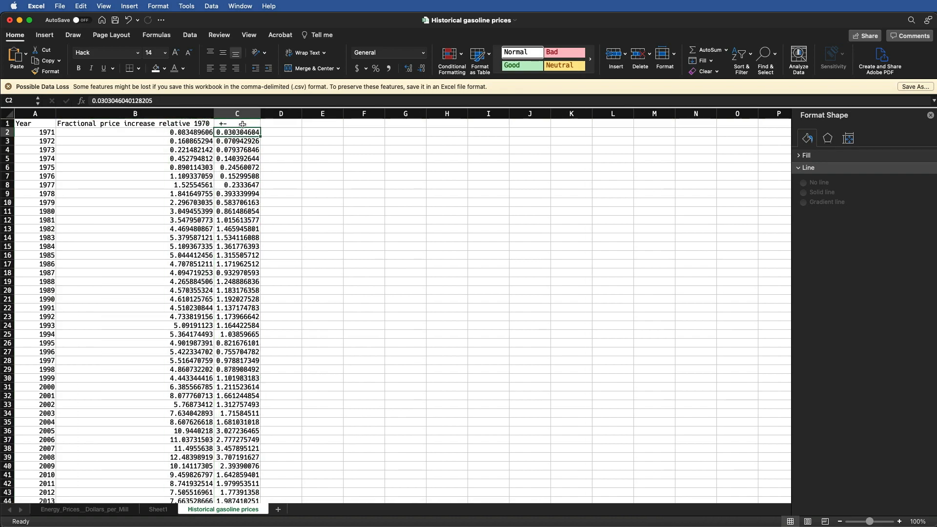
left_click(237, 124)
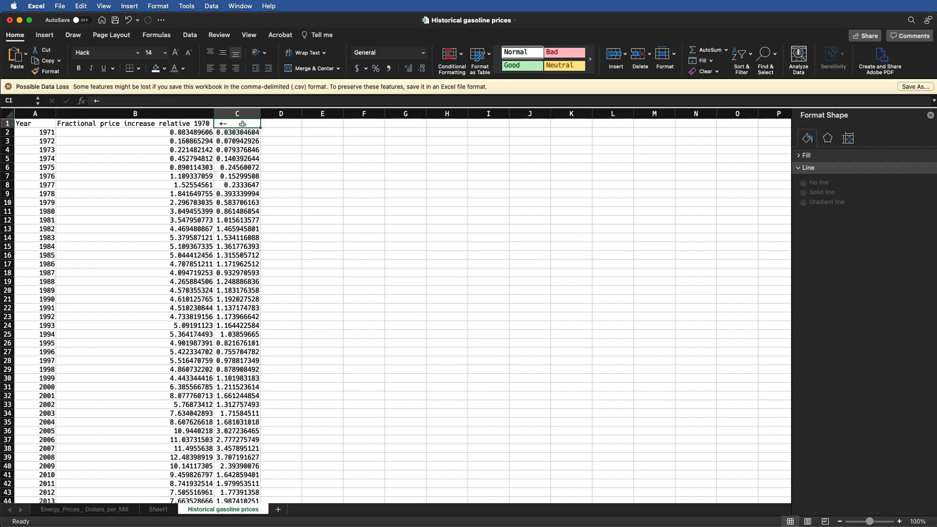
mouse_move(172, 148)
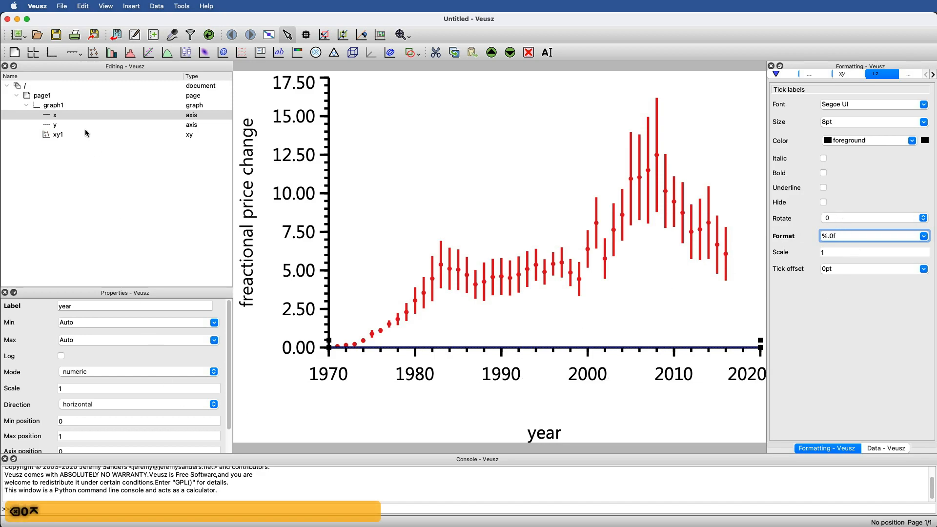
Set the x axis maximum to 1983 and the y axis maximum to 7
left_click(134, 340)
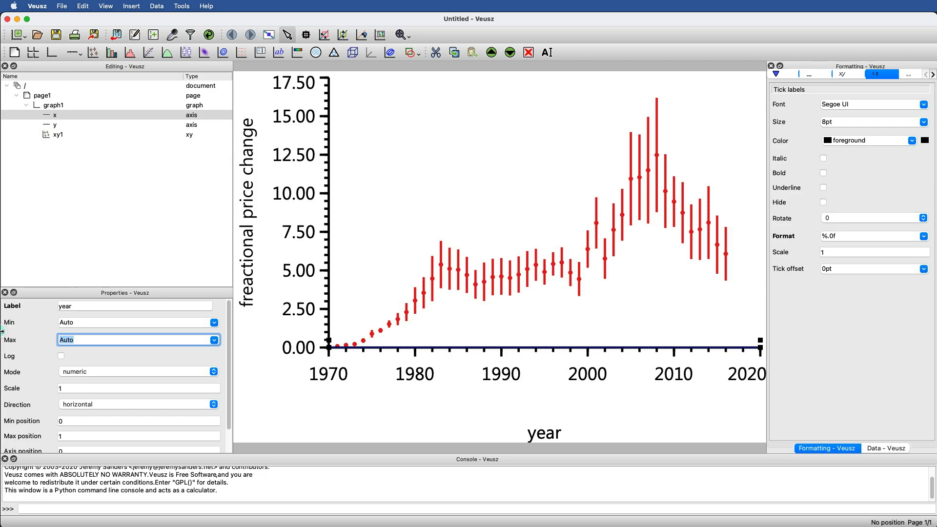
type("1983")
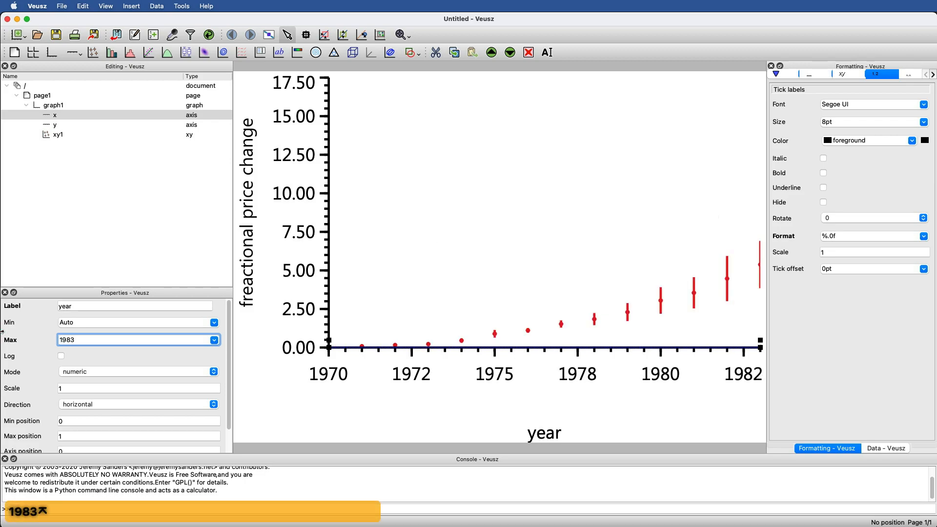
mouse_move(500, 281)
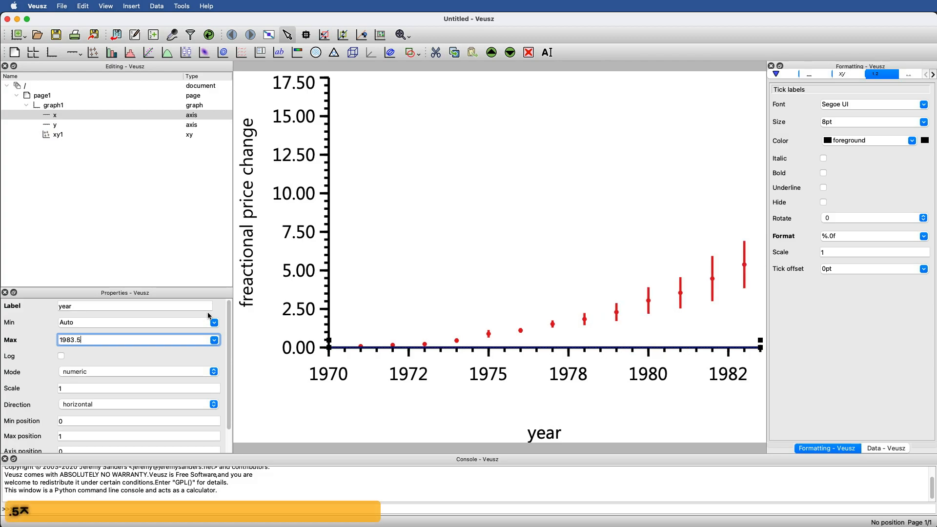
mouse_move(548, 261)
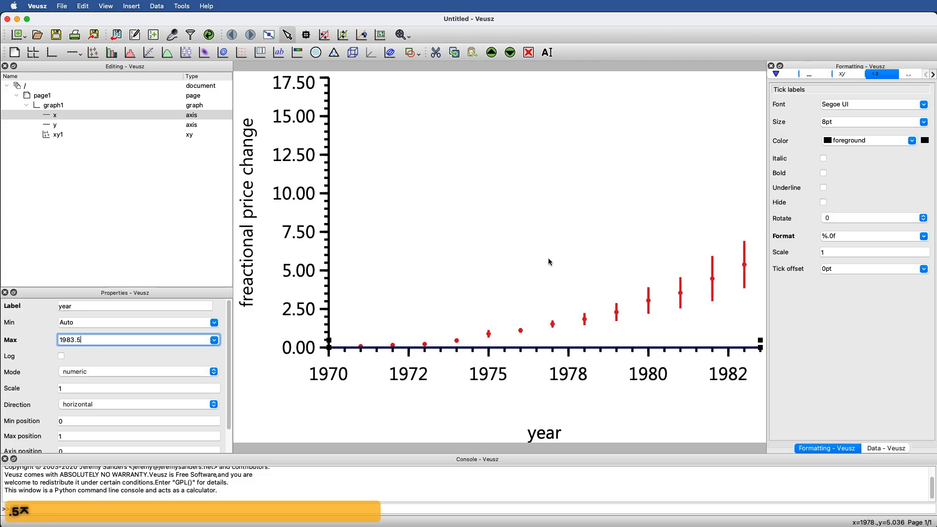
left_click(54, 125)
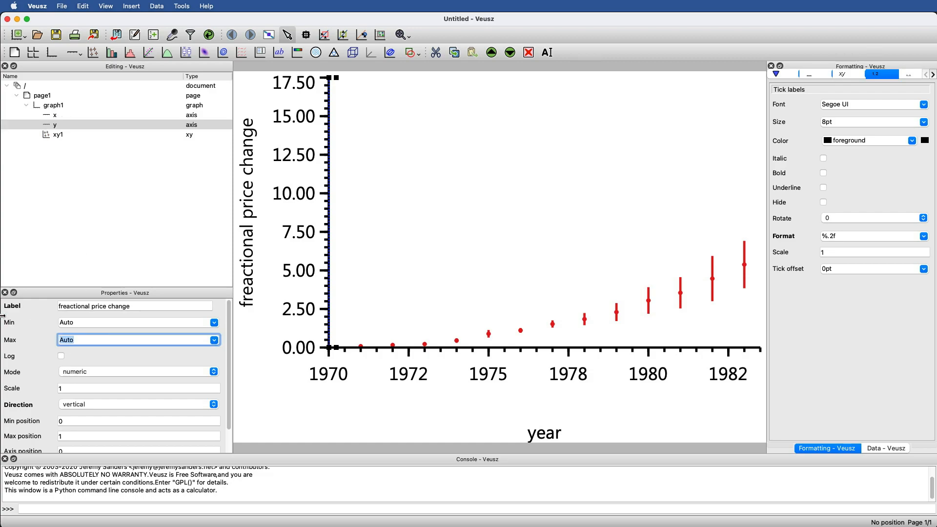
type("10")
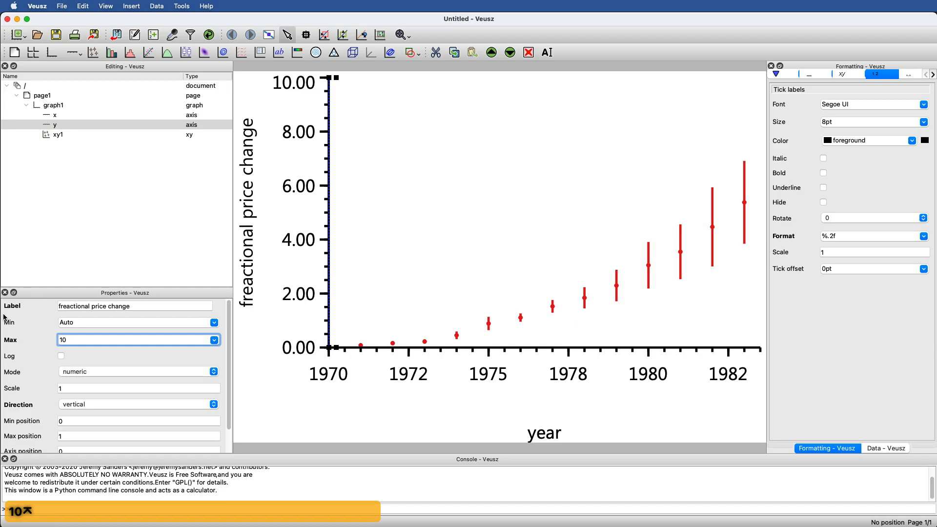
type("7")
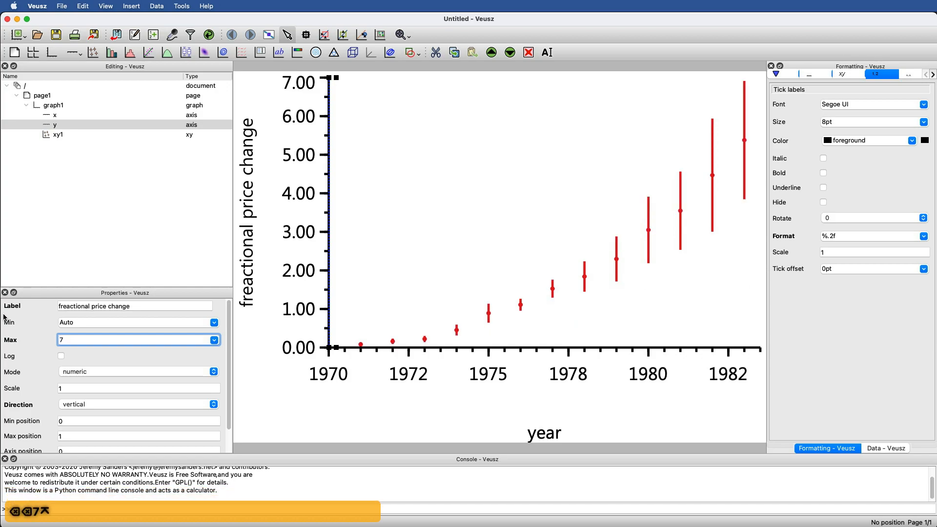
mouse_move(305, 293)
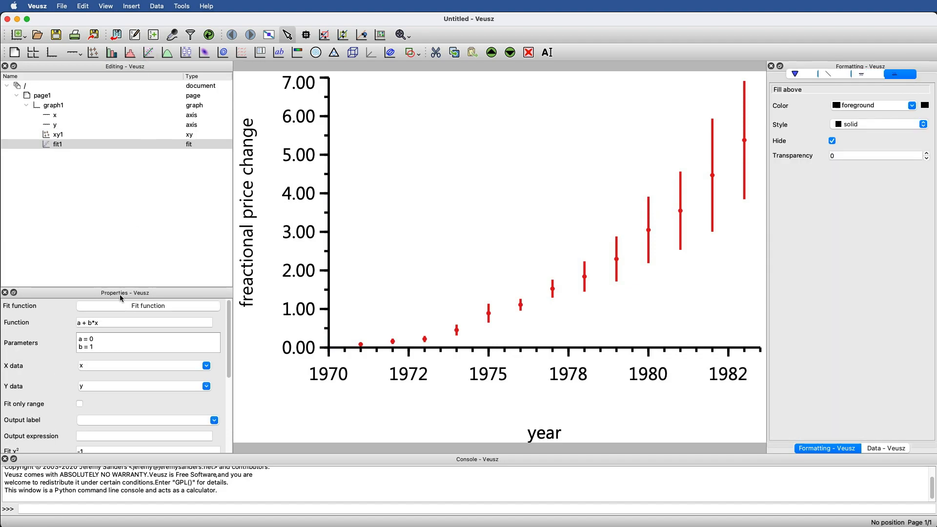
Enter A*exp(tau*(x-1970))+c as the fit function
left_click(144, 322)
type("A*")
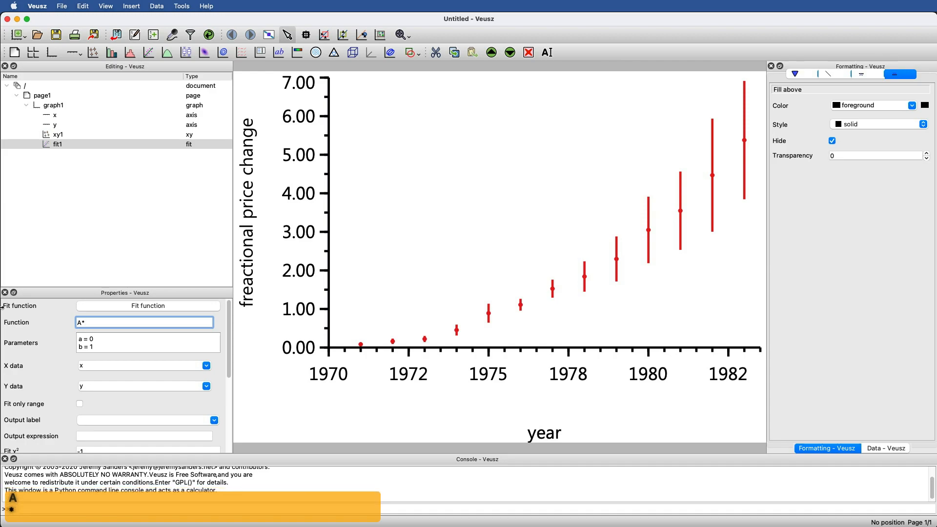
type("exp(")
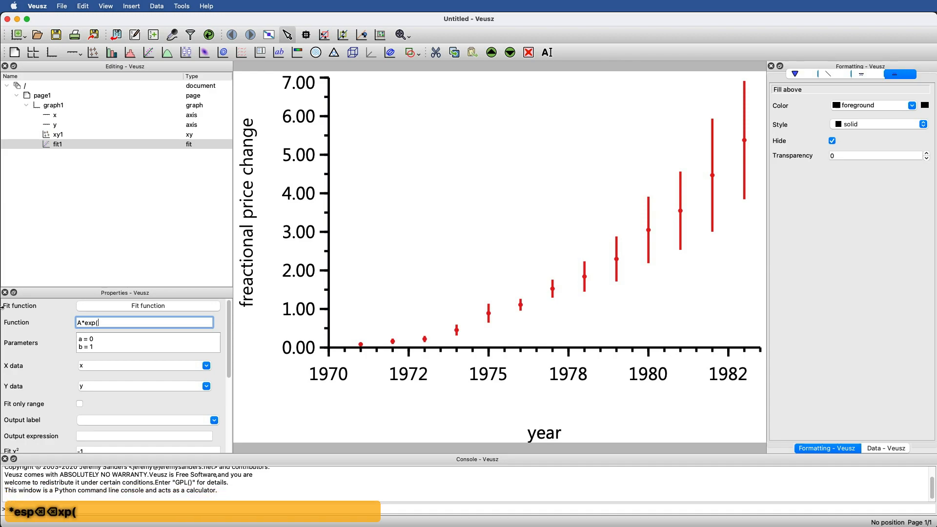
type("tau*")
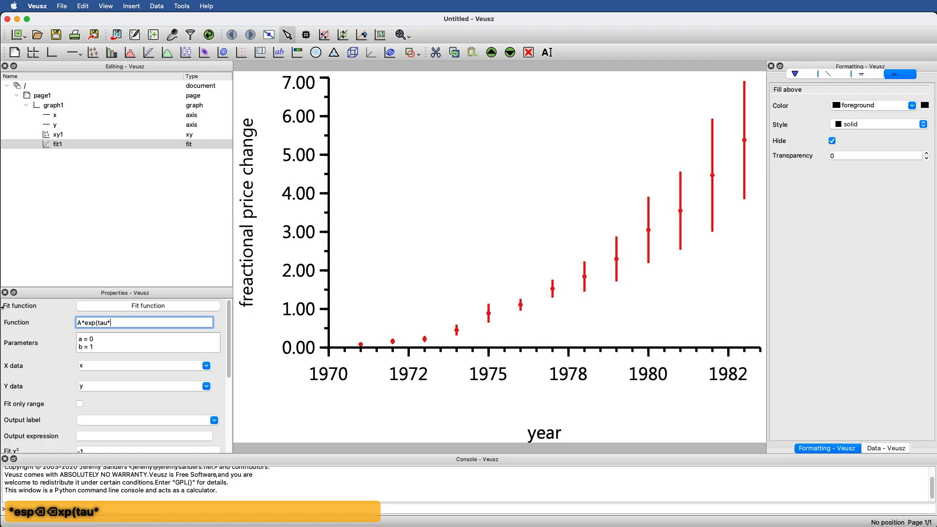
type("(")
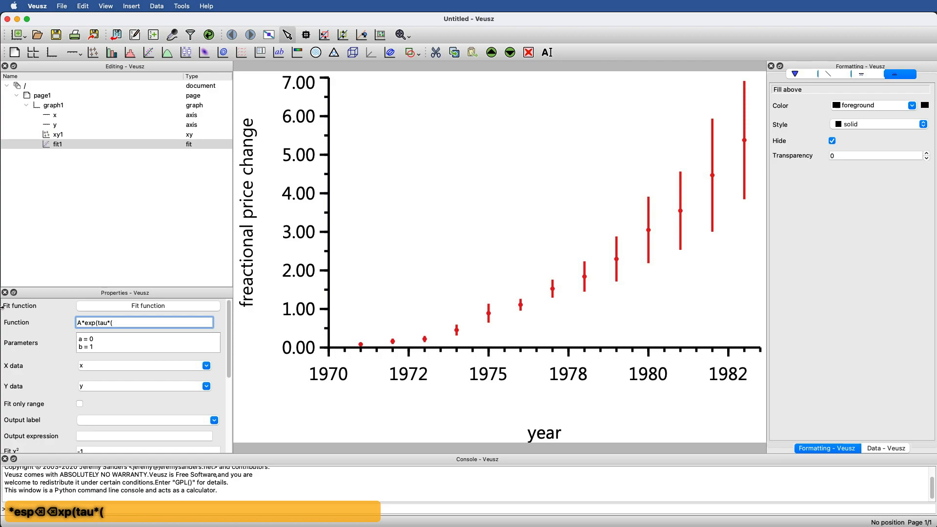
type("x-197")
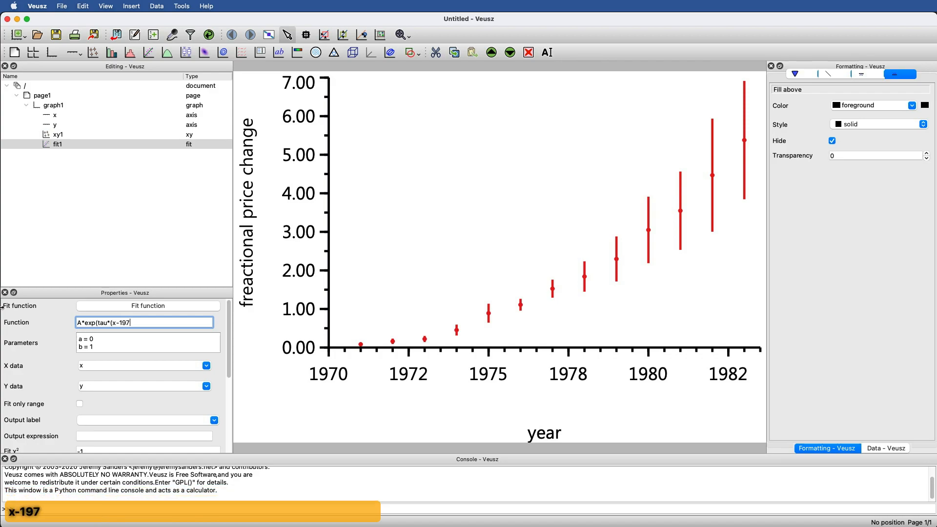
type("0))")
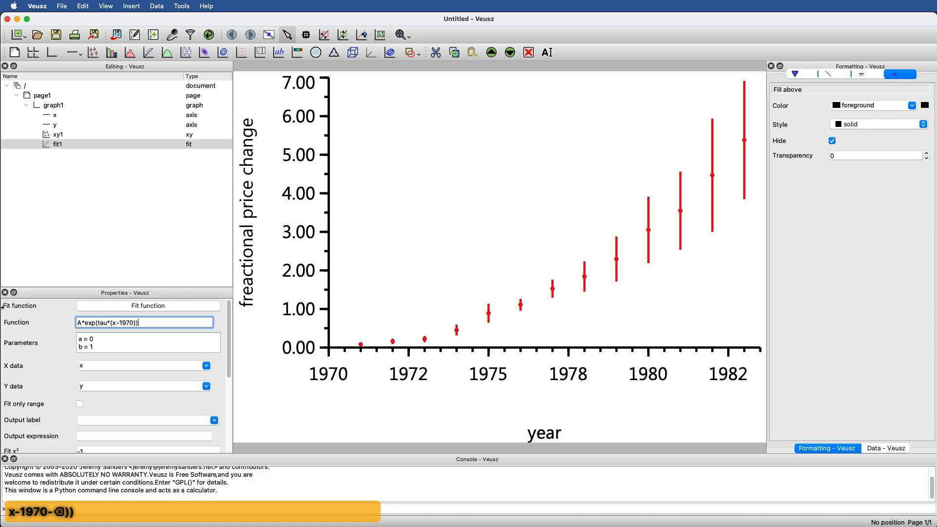
type("+c")
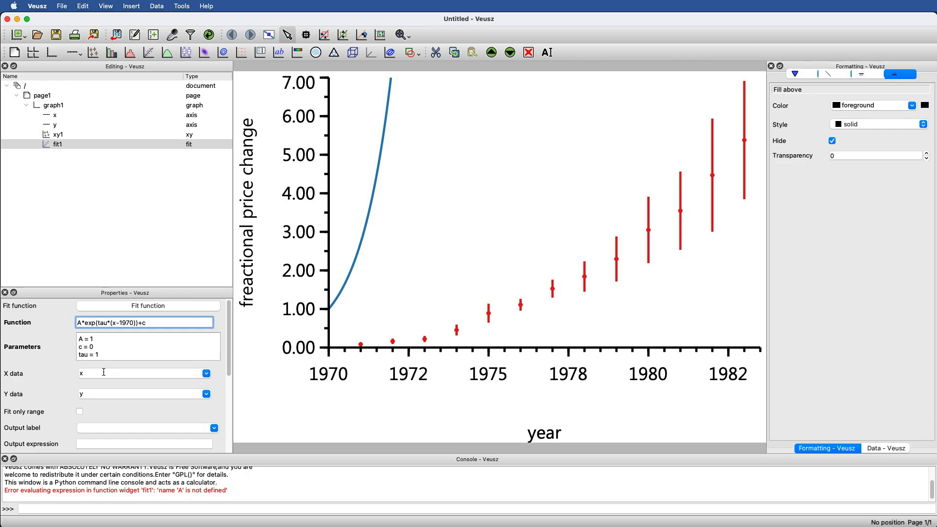
mouse_move(87, 373)
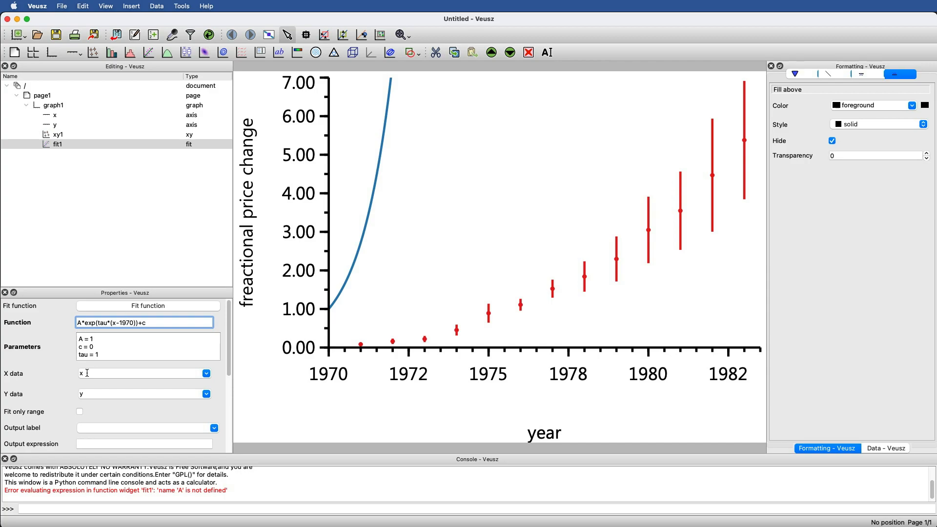
mouse_move(352, 334)
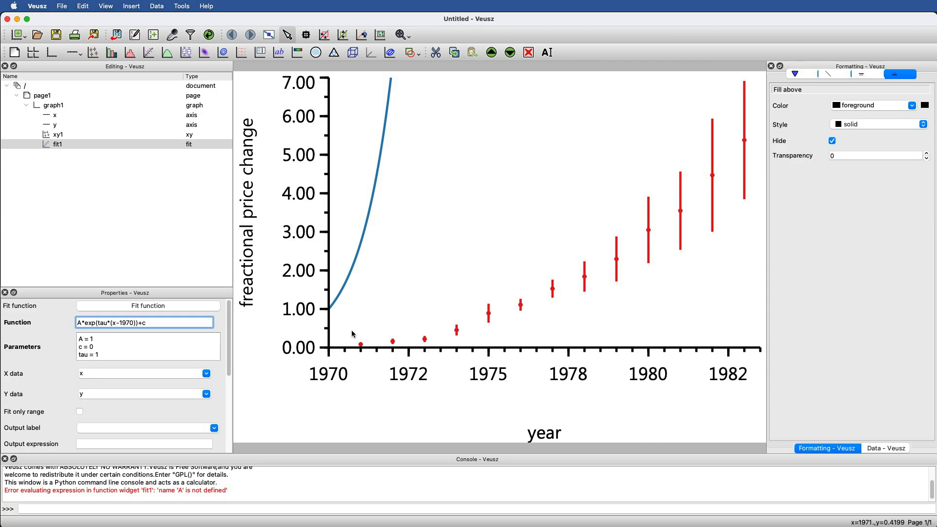
mouse_move(757, 127)
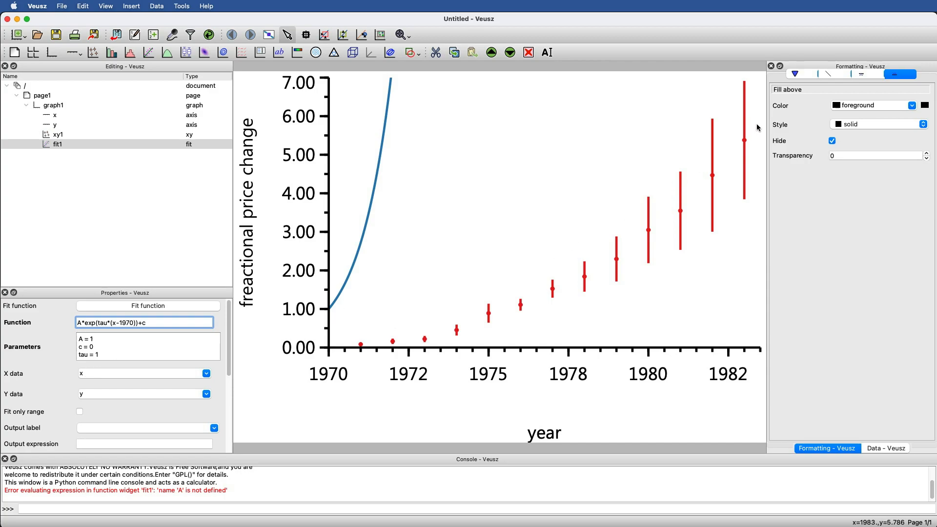
mouse_move(742, 351)
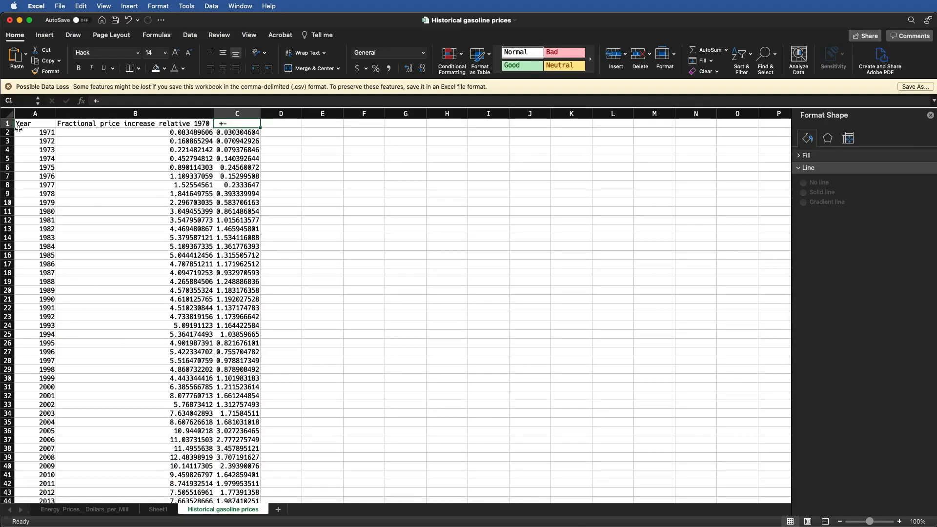
mouse_move(488, 289)
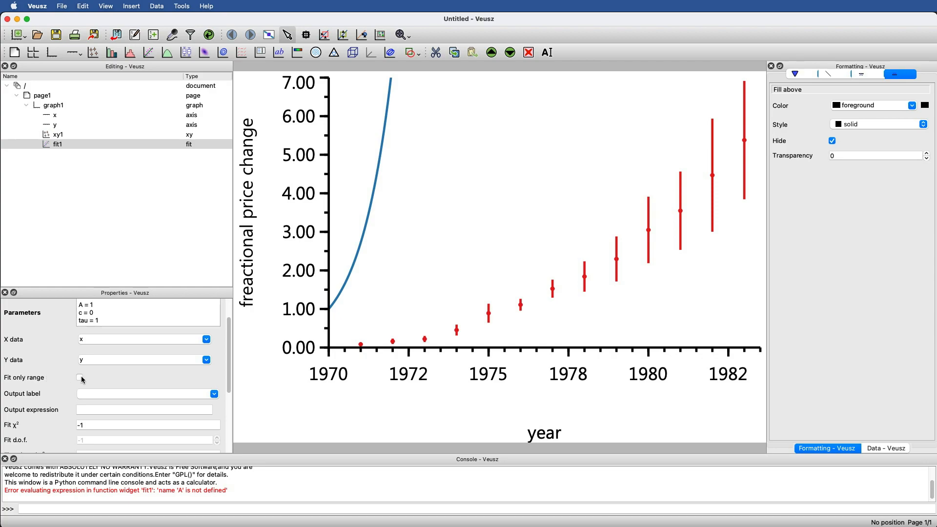
Turn on the Fit only range option for fit1
left_click(79, 377)
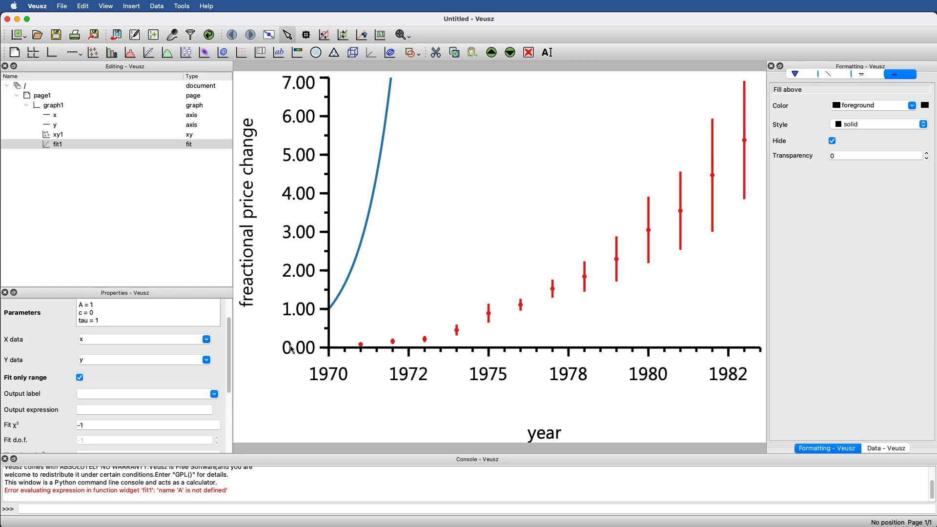
mouse_move(801, 354)
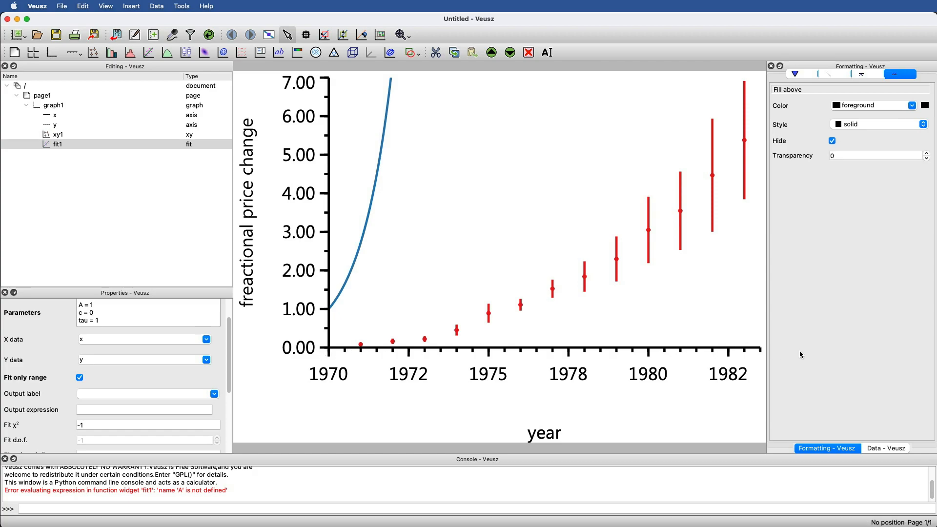
mouse_move(285, 348)
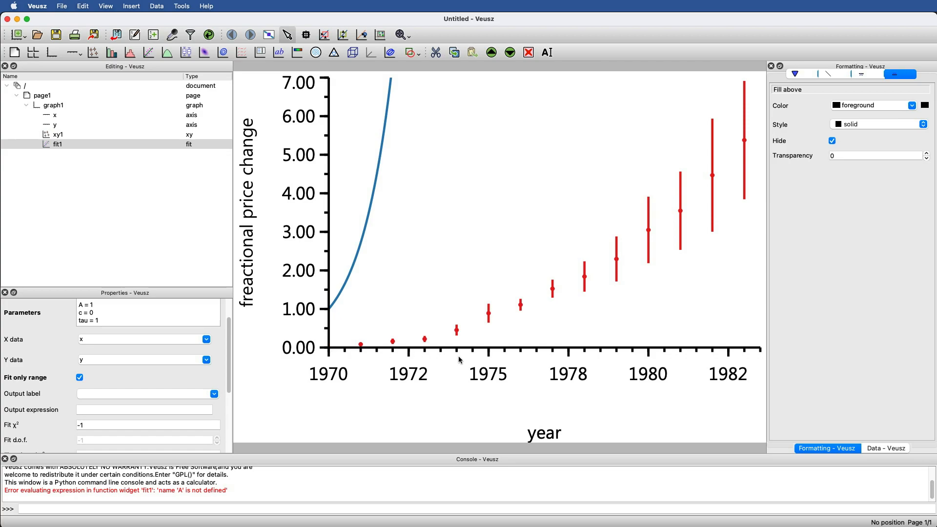
mouse_move(753, 112)
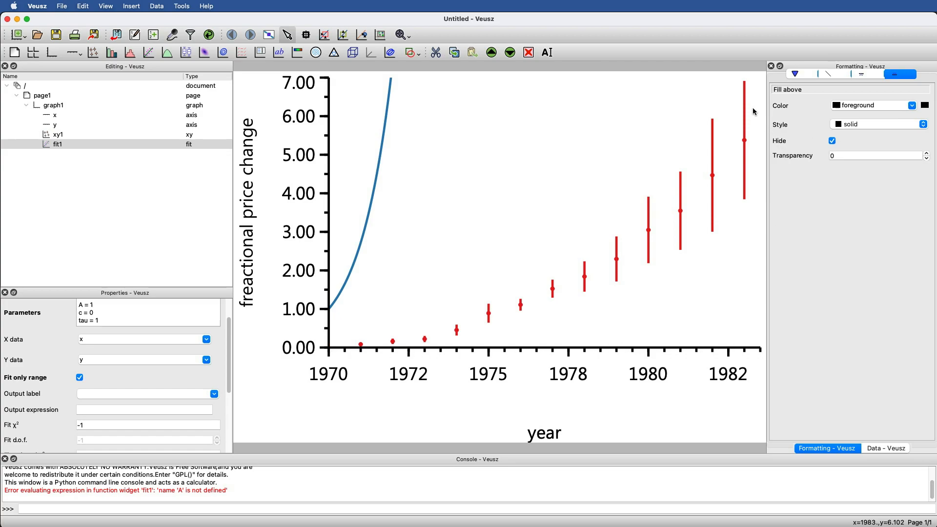
mouse_move(726, 131)
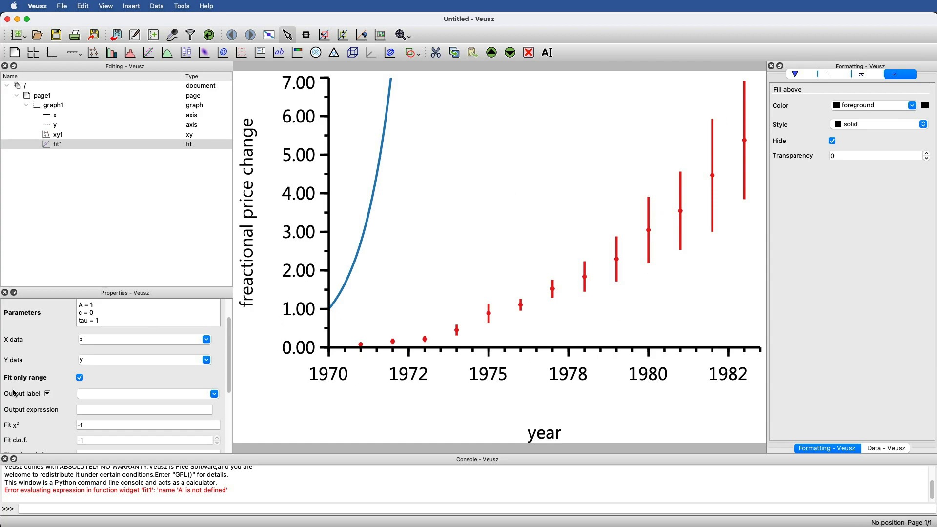
mouse_move(435, 337)
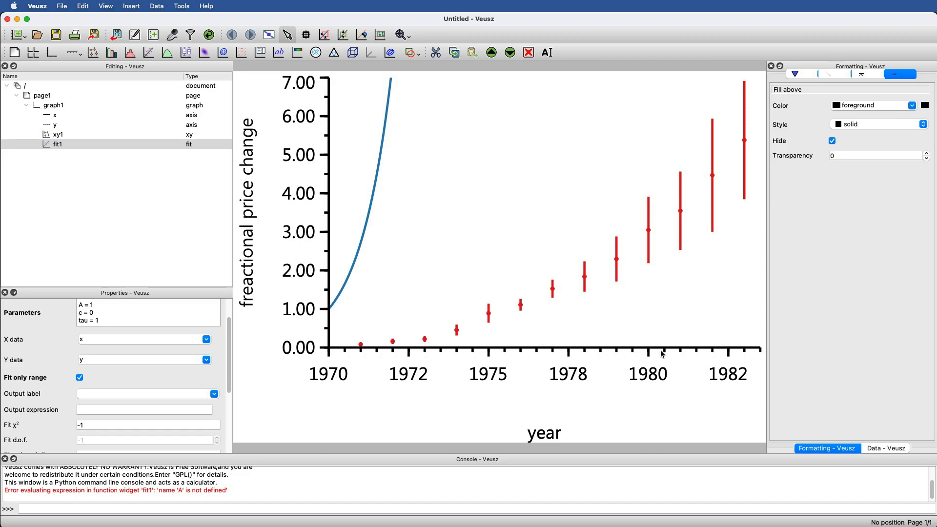
mouse_move(650, 381)
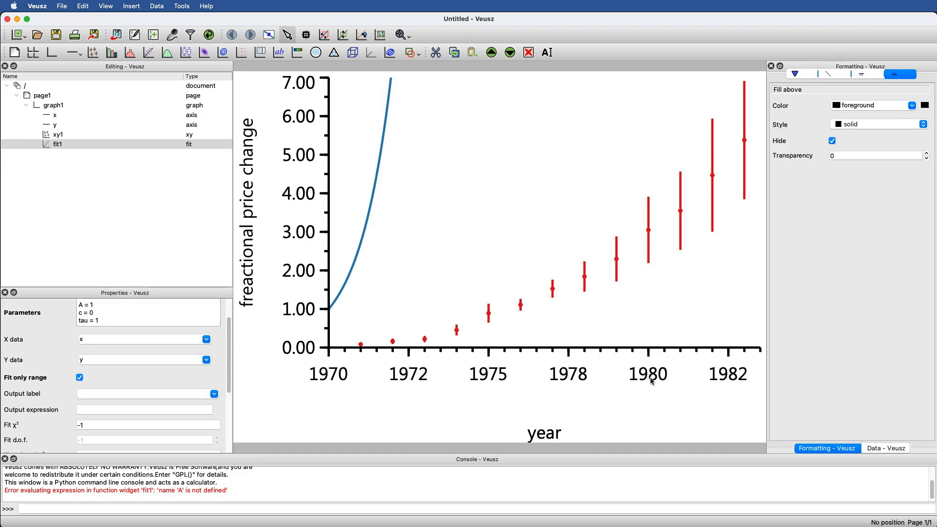
Set the fit's X data to Year and Y data to the price increase column
scroll("down", 3)
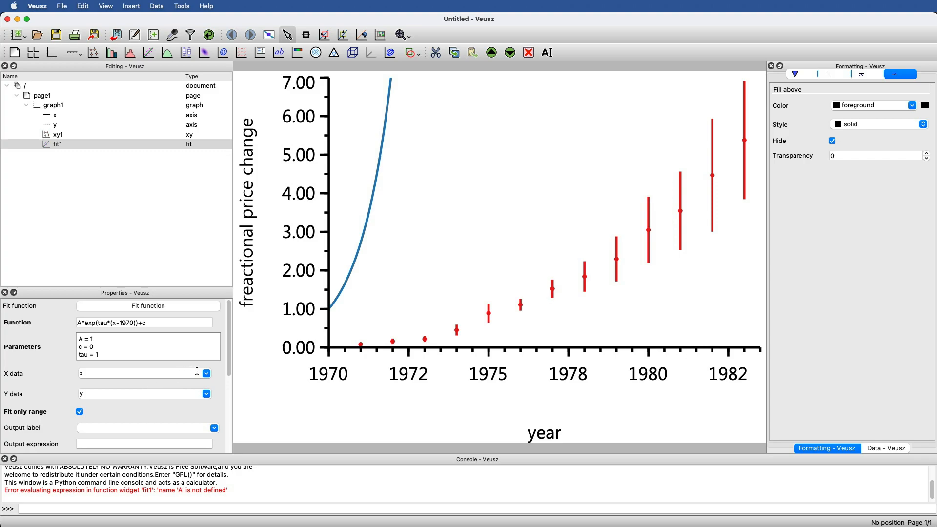
type("Year")
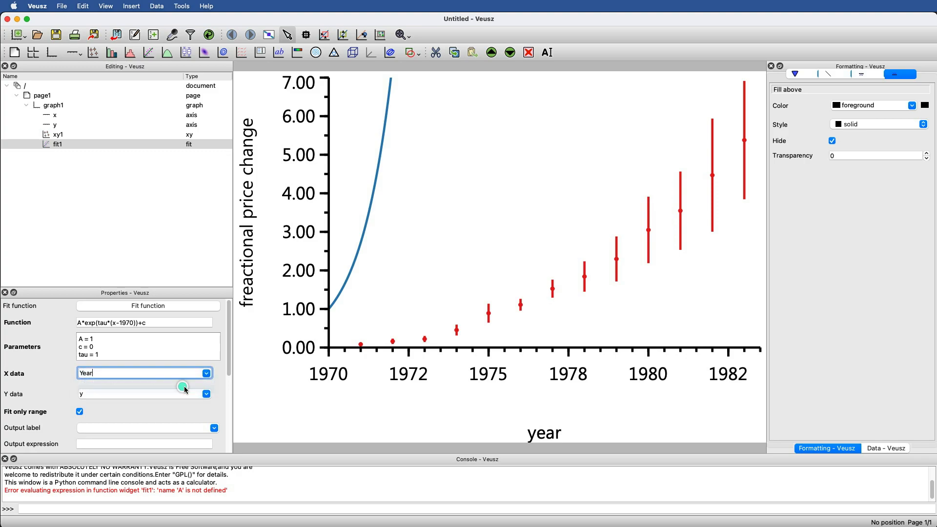
left_click(143, 394)
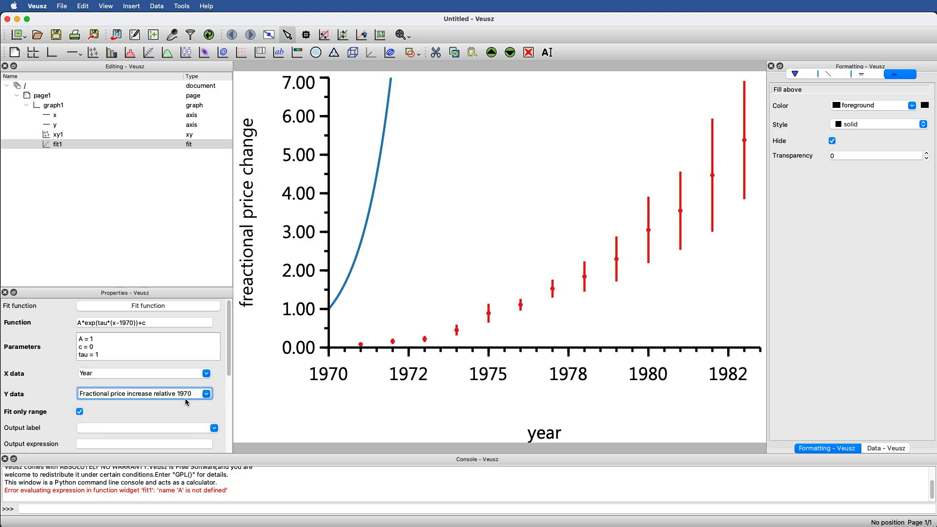
Run the fit repeatedly until it converges (A≈0.403, tau≈0.213)
left_click(147, 305)
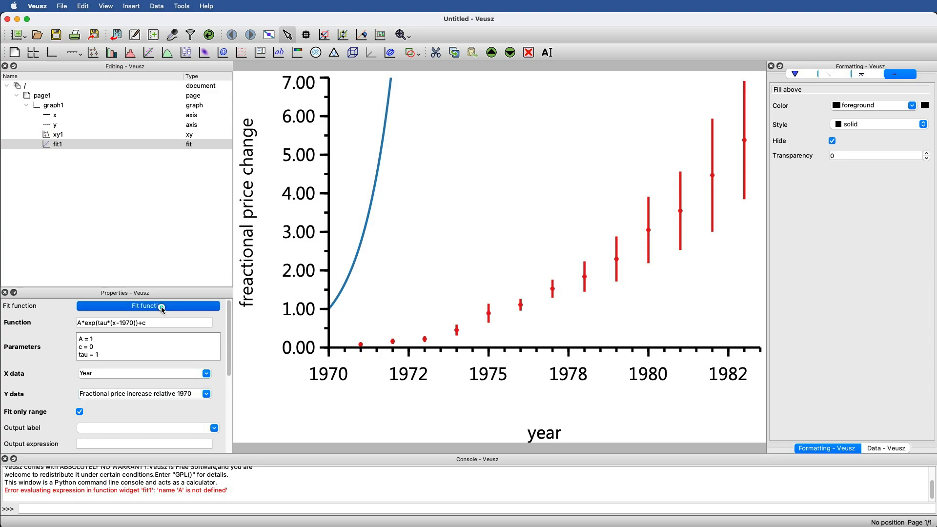
left_click(150, 306)
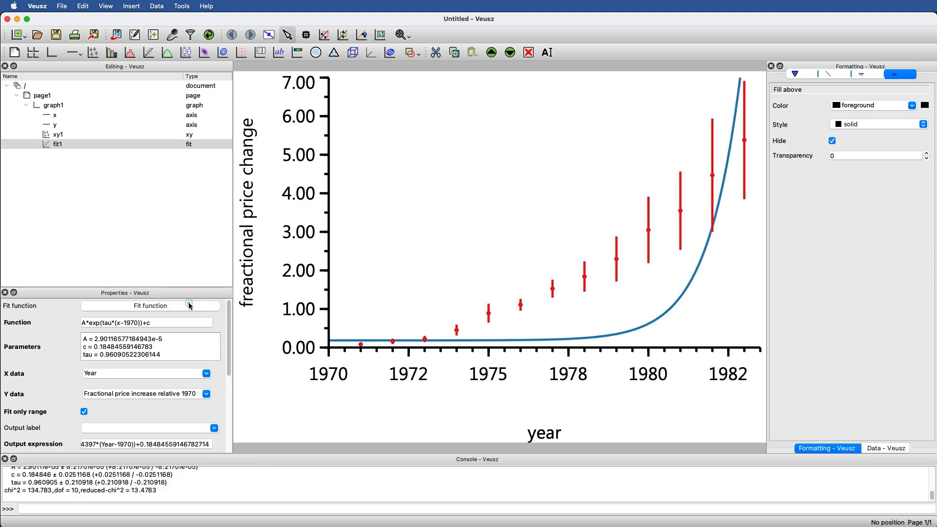
left_click(189, 306)
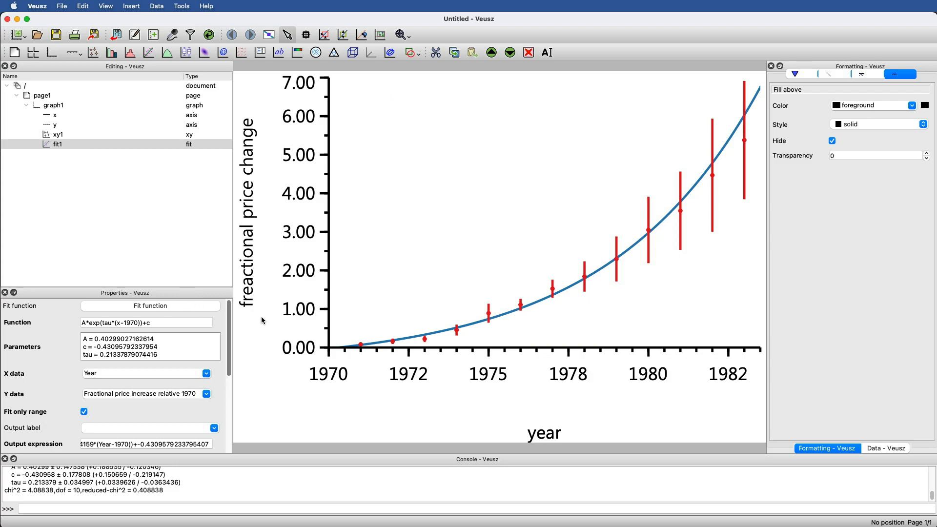
mouse_move(751, 109)
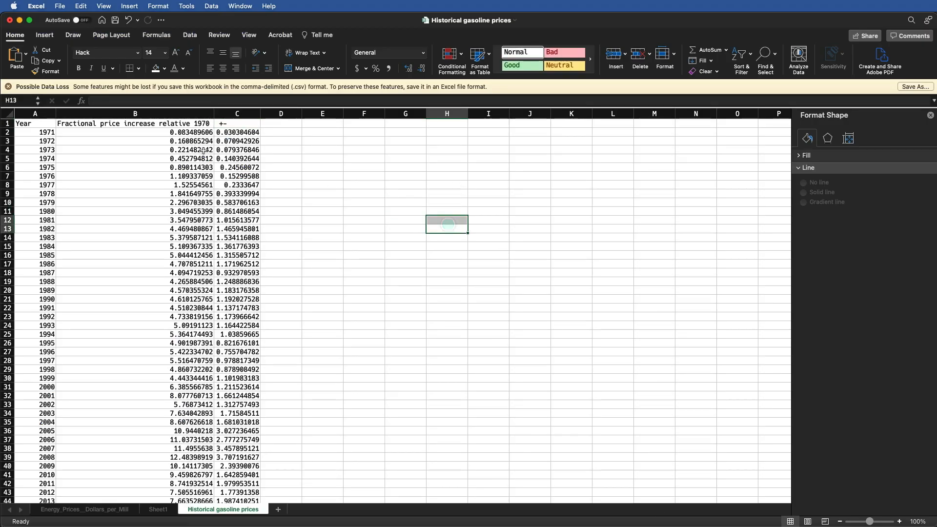
Paste the price and error columns into column E, headed 'without errors', then select F2
left_click(135, 114)
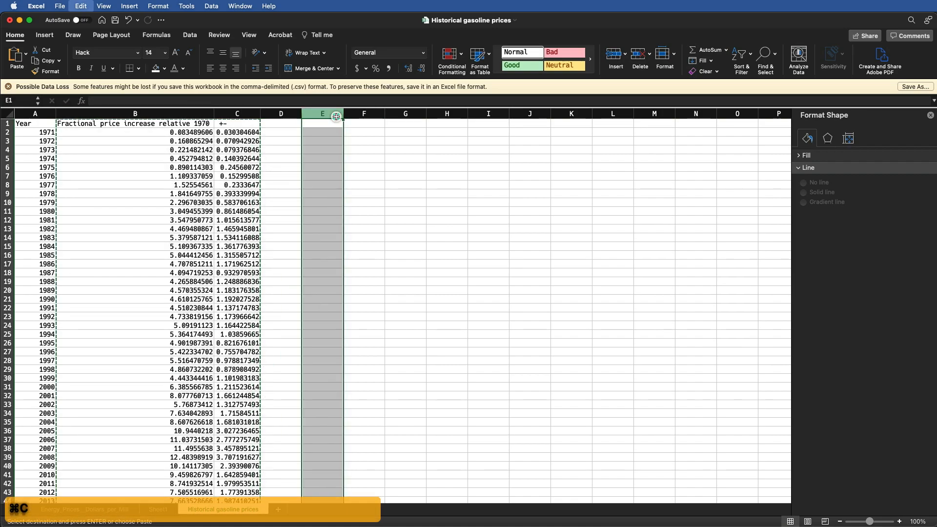
key("cmd+v")
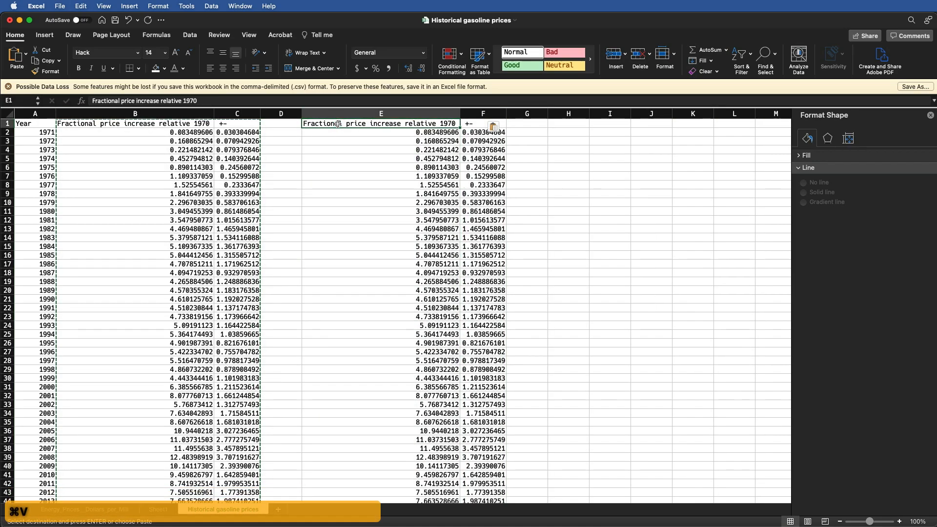
type("without errors")
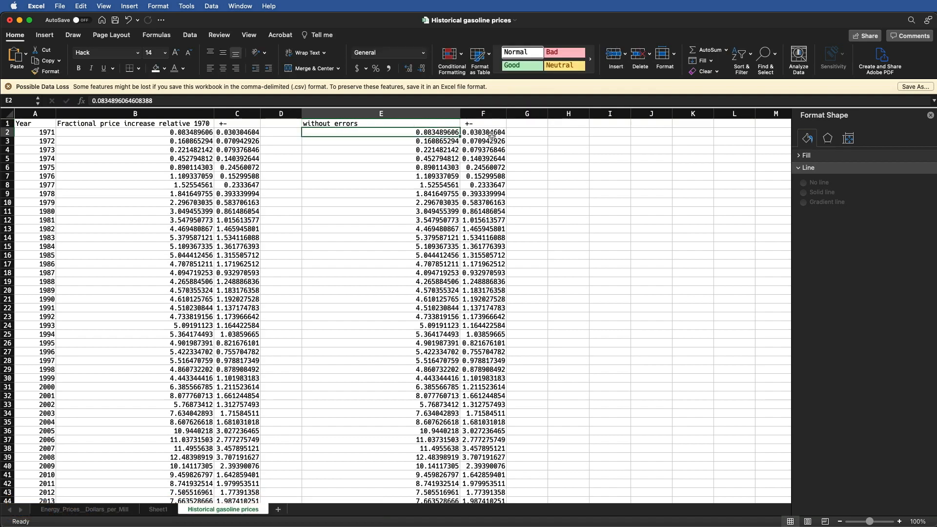
left_click(482, 133)
type("0")
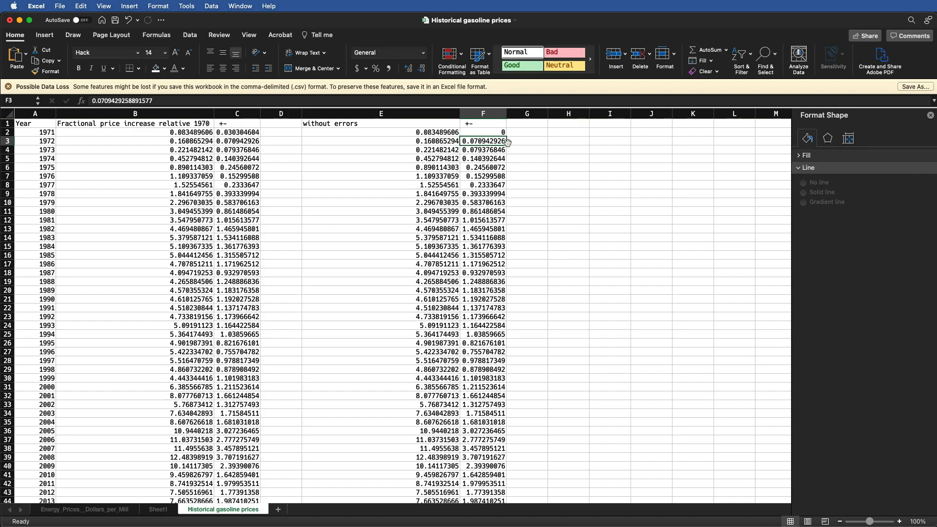
Set the copied errors to 0.1, rename the header 'consistent errors', and save
left_click(483, 132)
type(".")
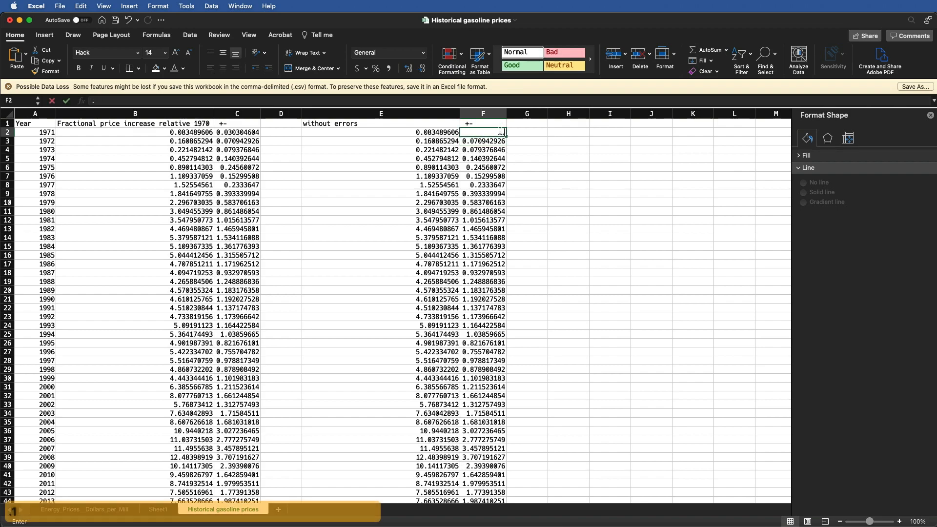
type("0.1")
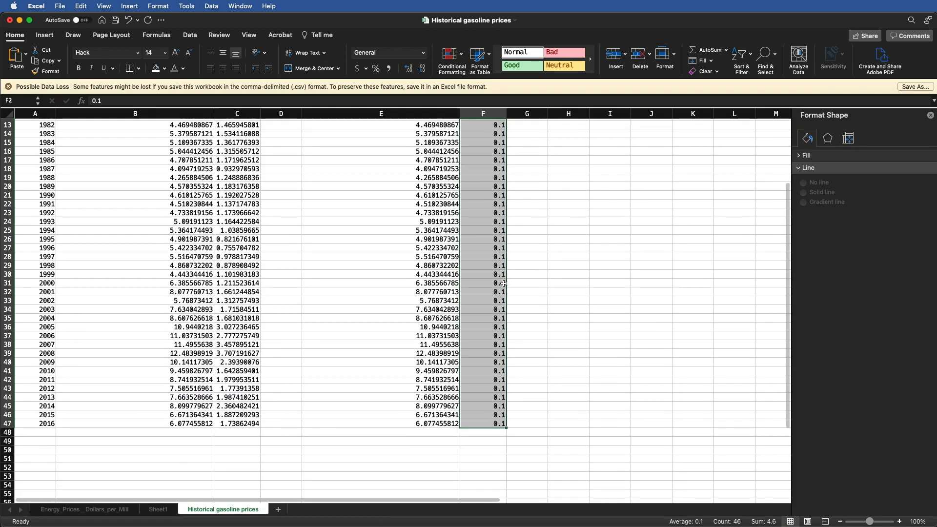
scroll("up", 3)
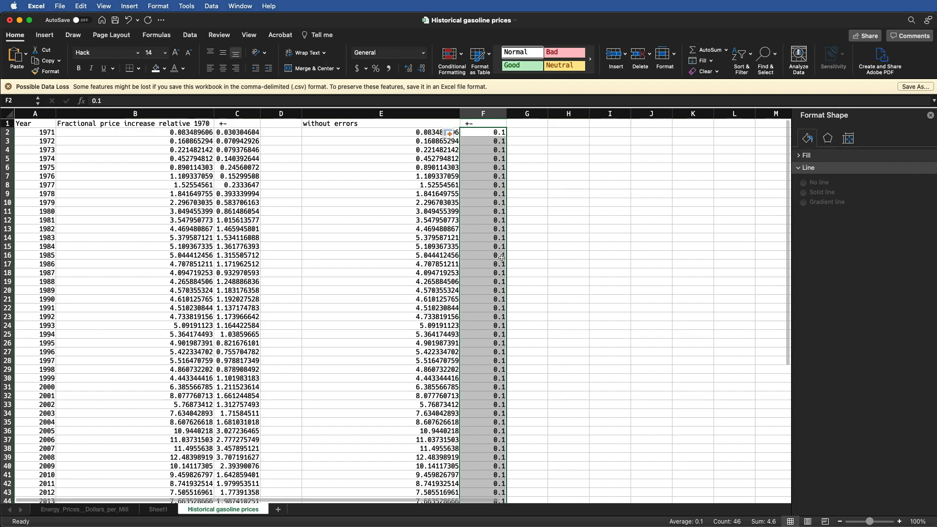
left_click(381, 123)
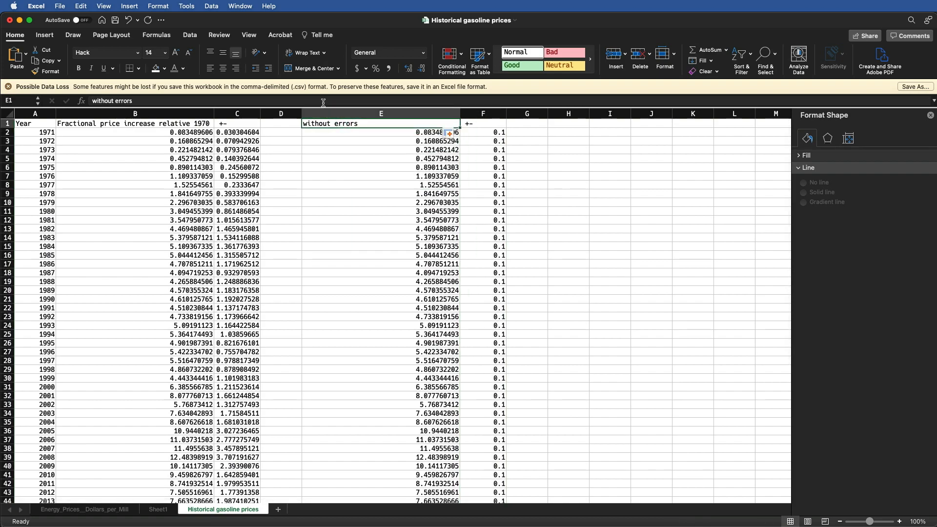
type("consisten")
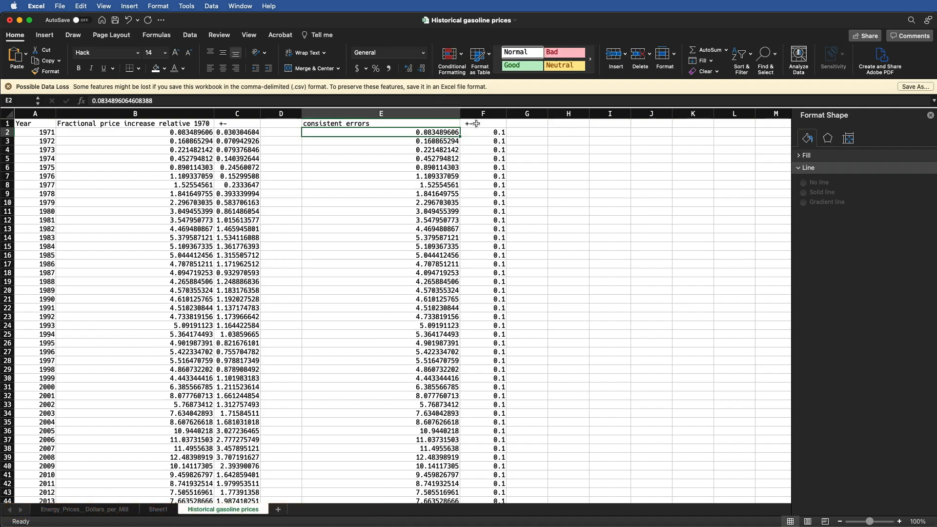
mouse_move(226, 125)
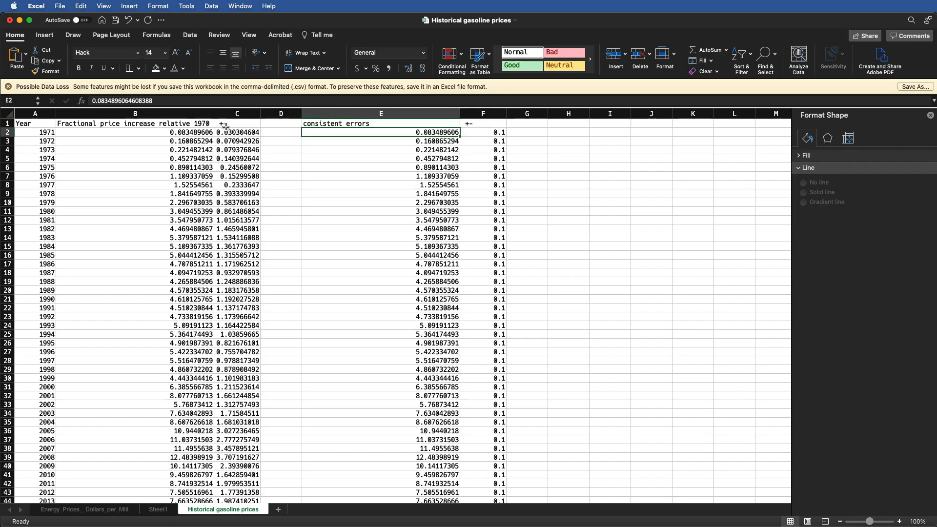
mouse_move(481, 123)
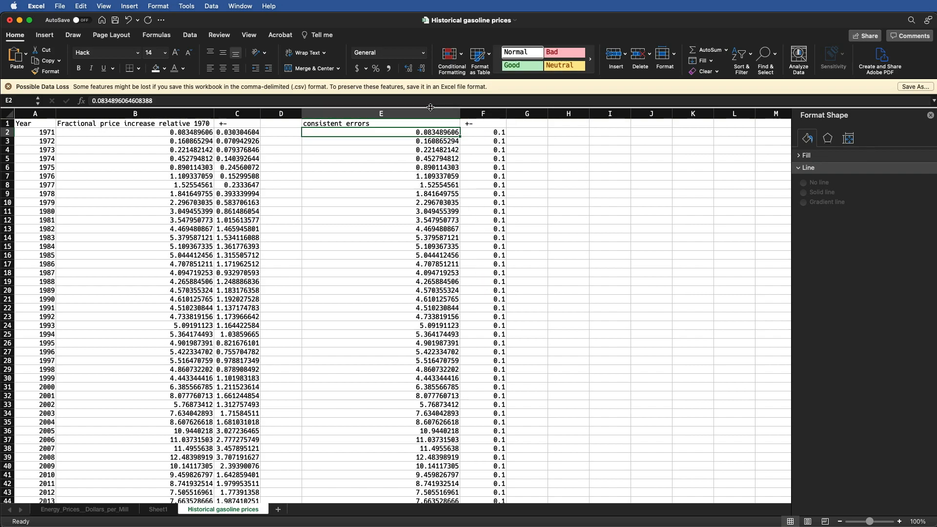
mouse_move(421, 337)
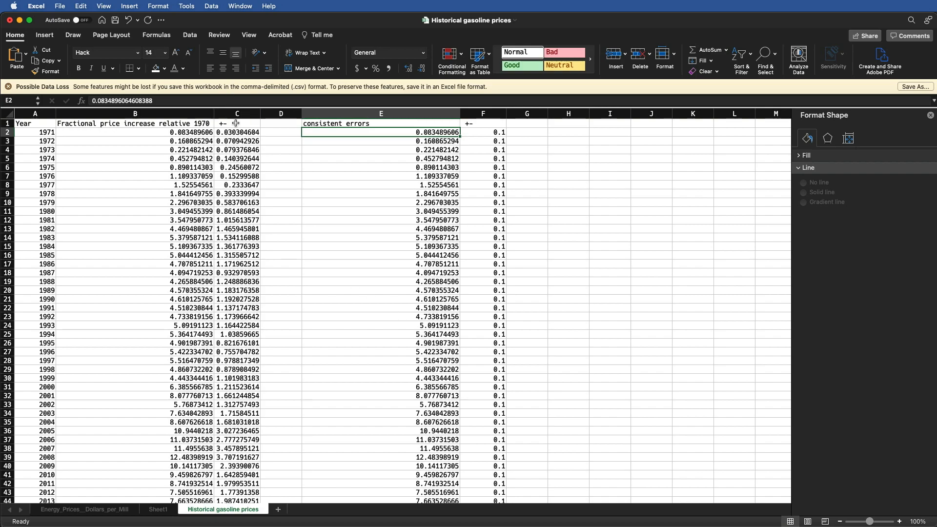
mouse_move(489, 122)
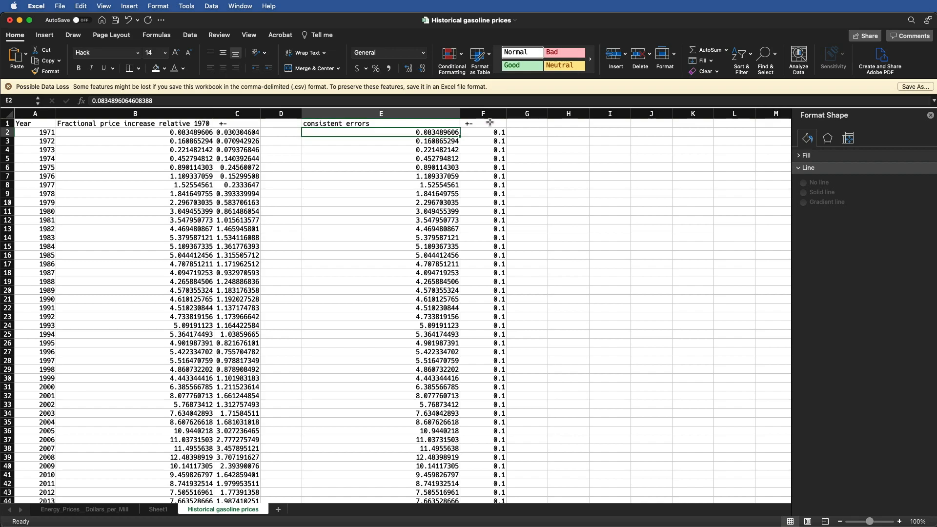
mouse_move(466, 124)
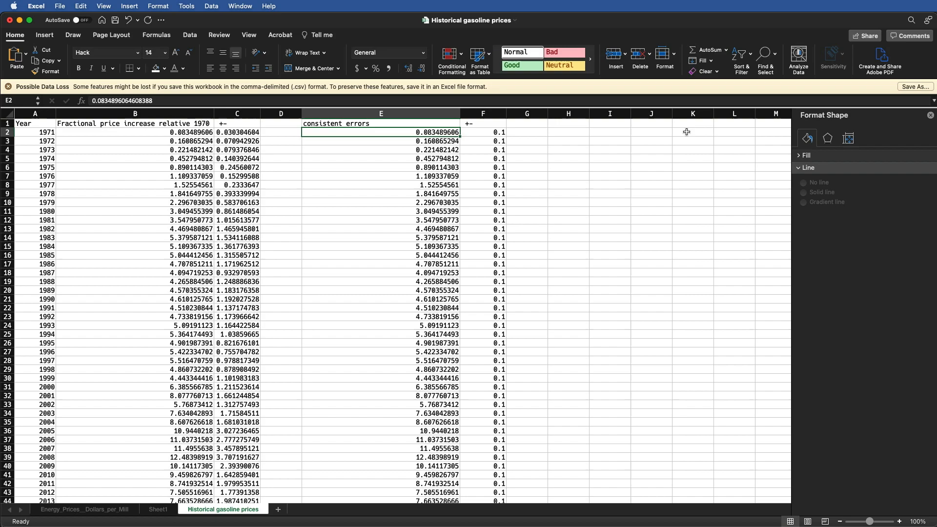
key("cmd+s")
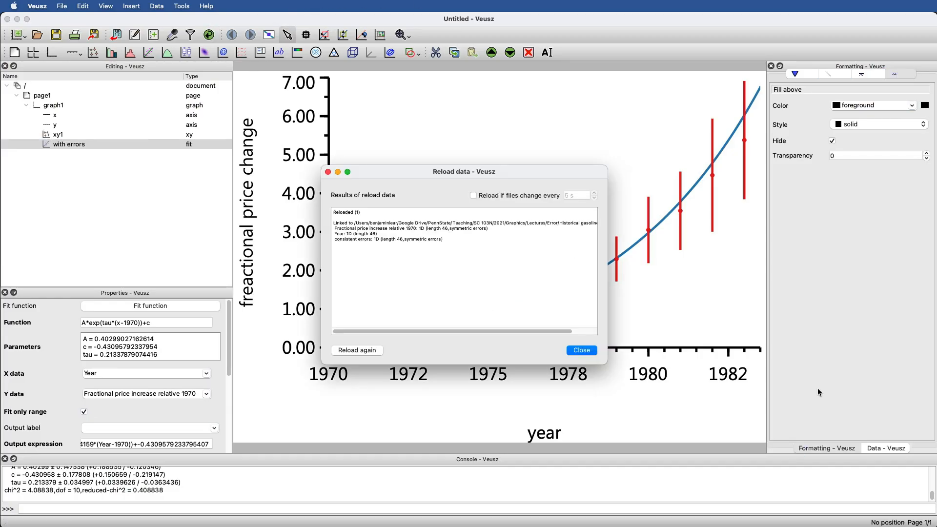
Close the reload results and list the loaded datasets for xy1's Y data
left_click(580, 349)
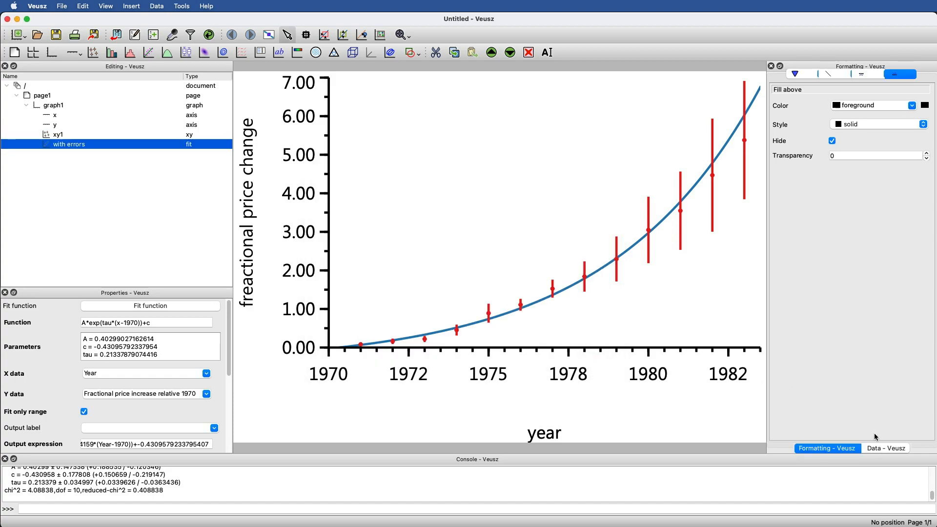
left_click(885, 447)
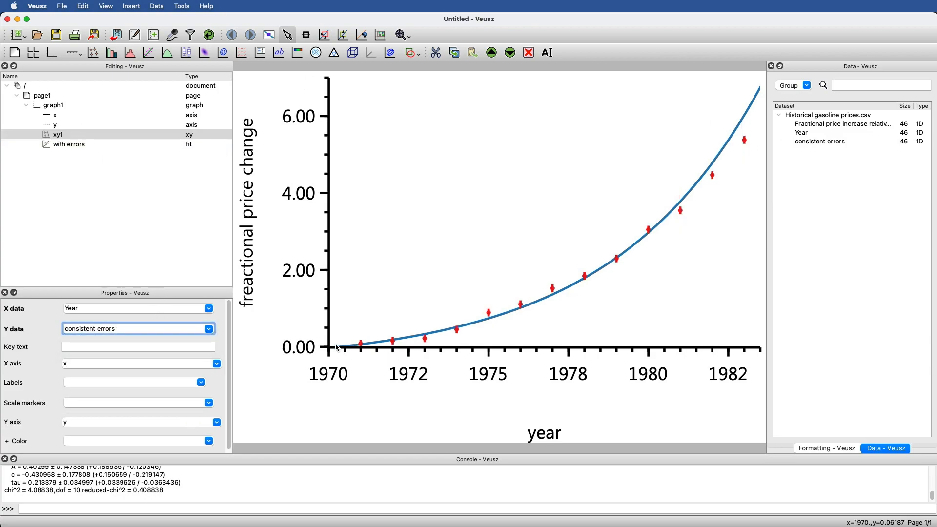
mouse_move(749, 148)
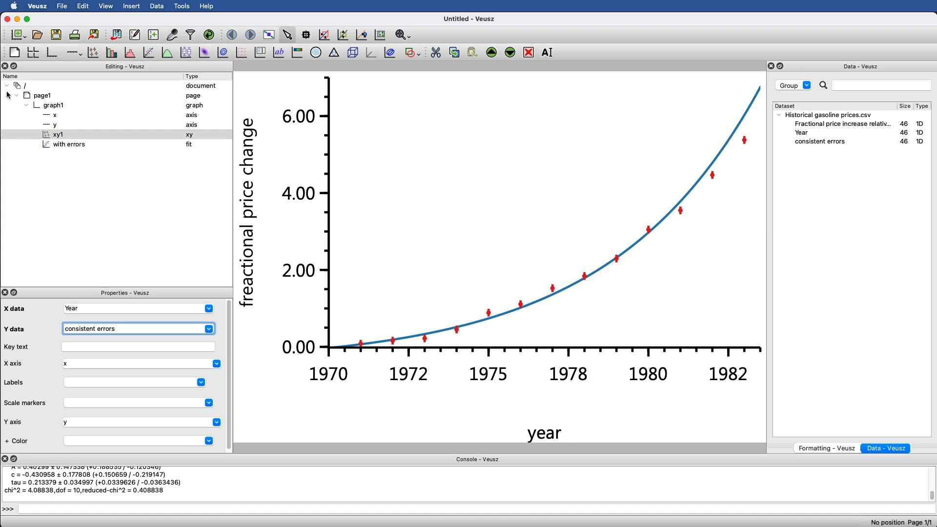
Duplicate the 'with errors' fit and rename the copy 'consistent errors'
left_click(68, 144)
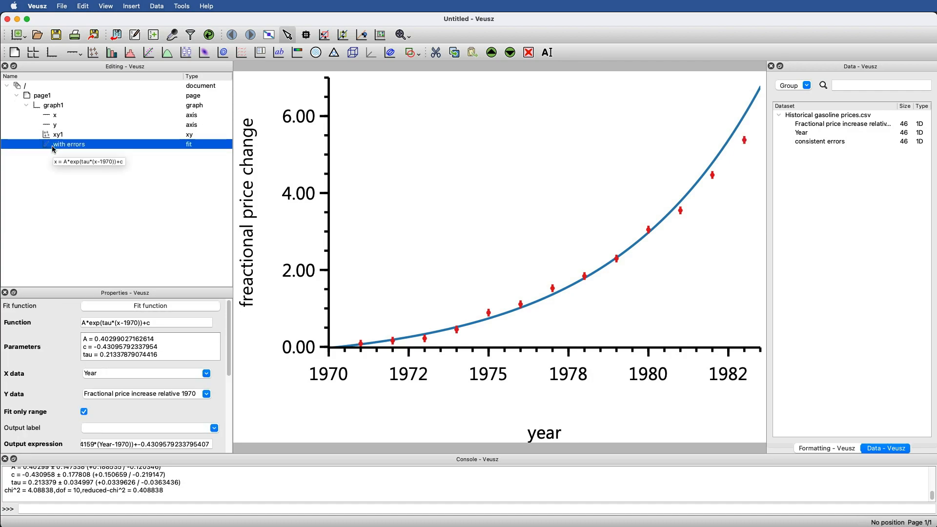
key("cmd+v")
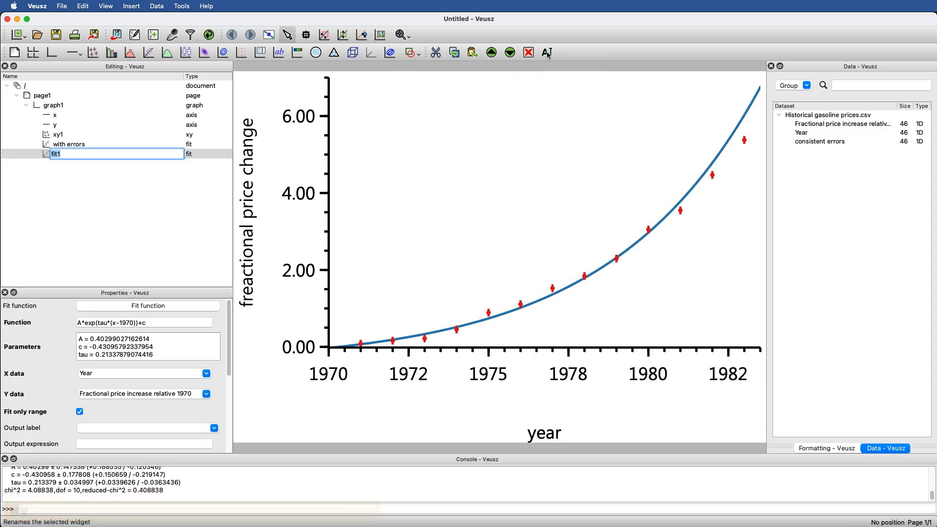
type("wit")
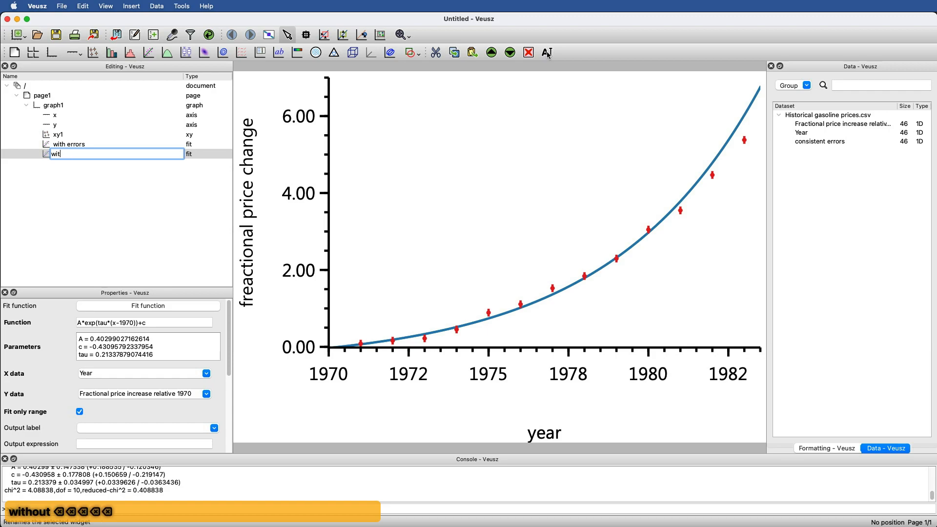
type("consistent errors")
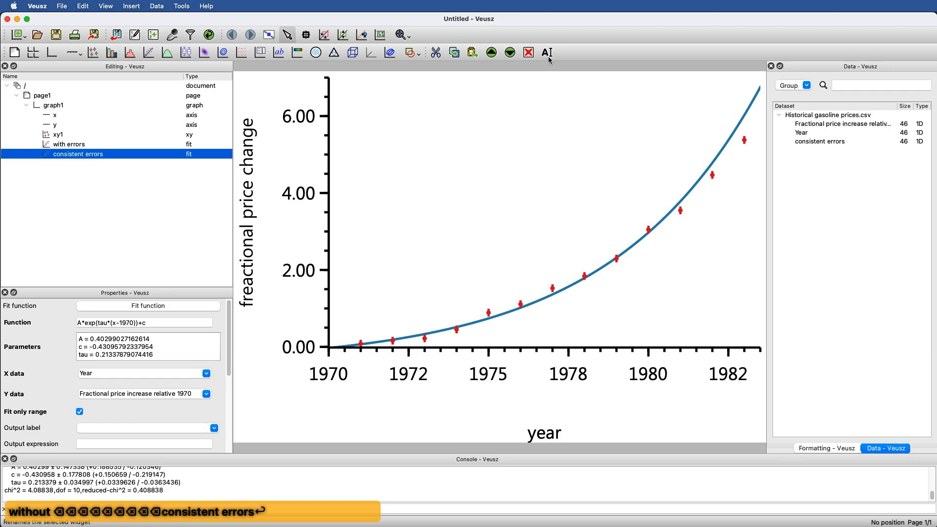
left_click(206, 394)
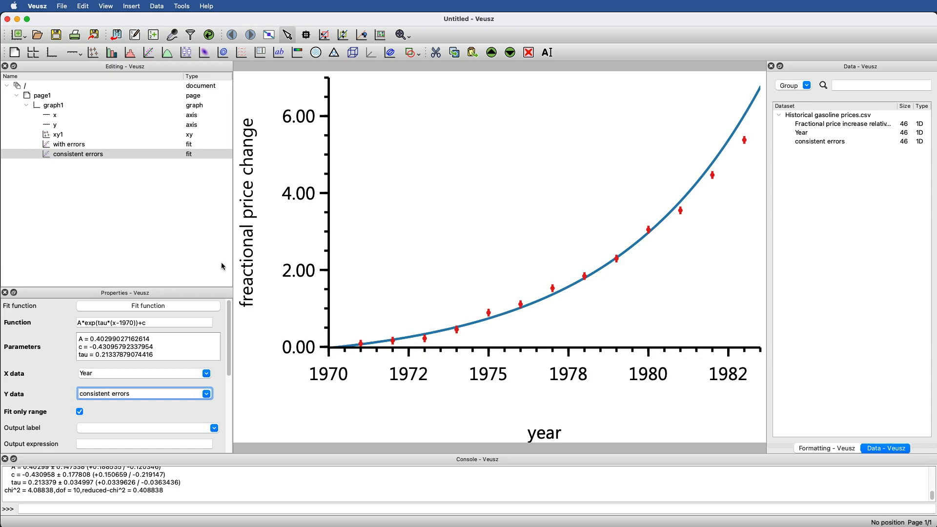
mouse_move(186, 310)
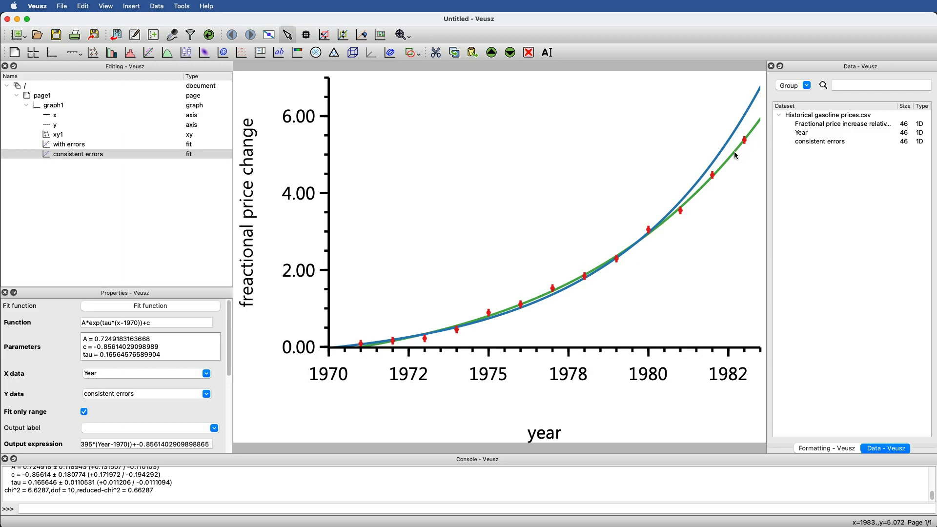
mouse_move(344, 352)
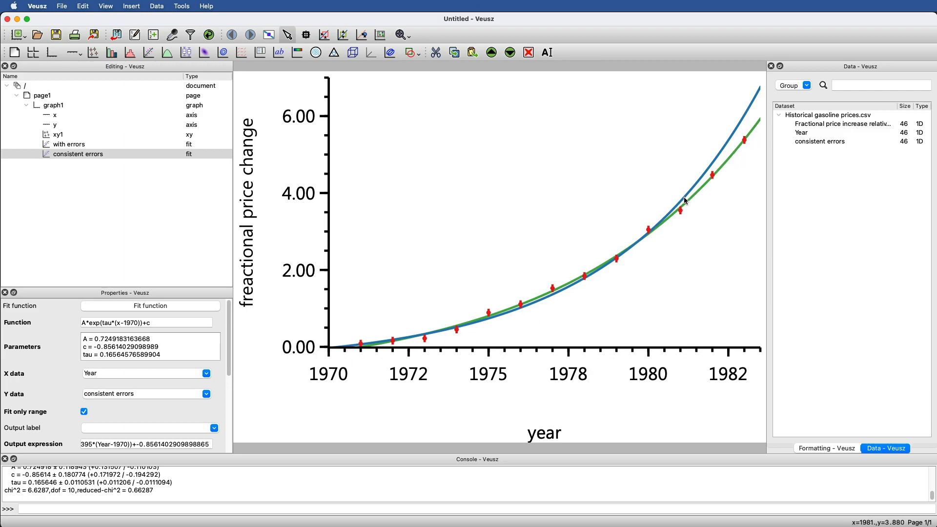
mouse_move(684, 203)
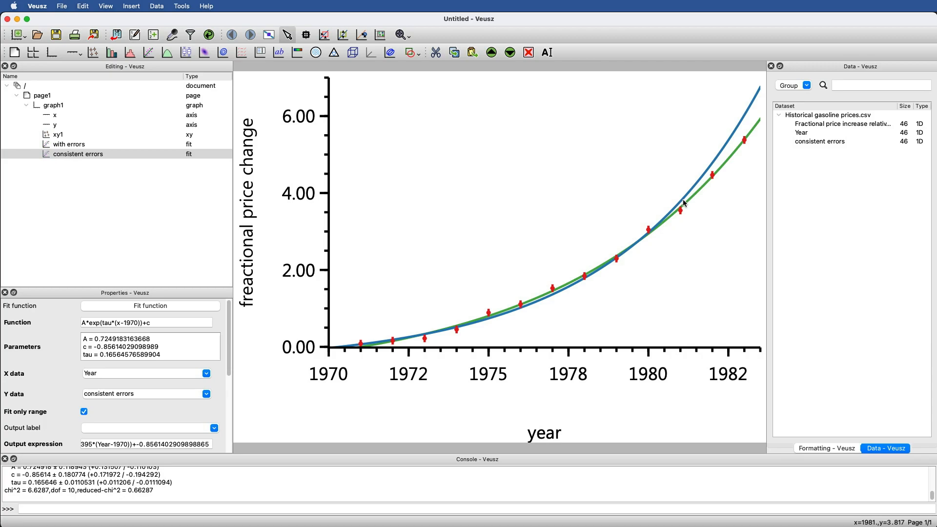
mouse_move(62, 145)
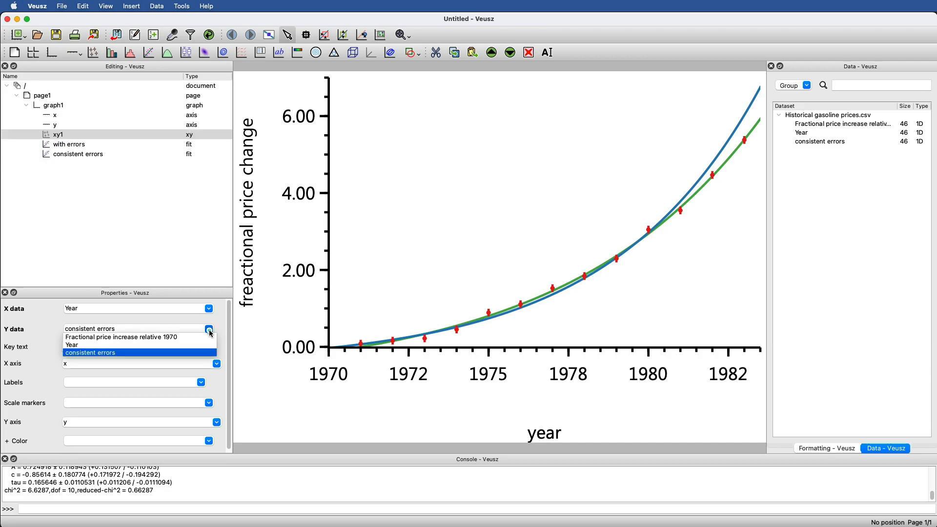
Set xy1's Y data back to 'Fractional price increase relative 1970'
left_click(119, 337)
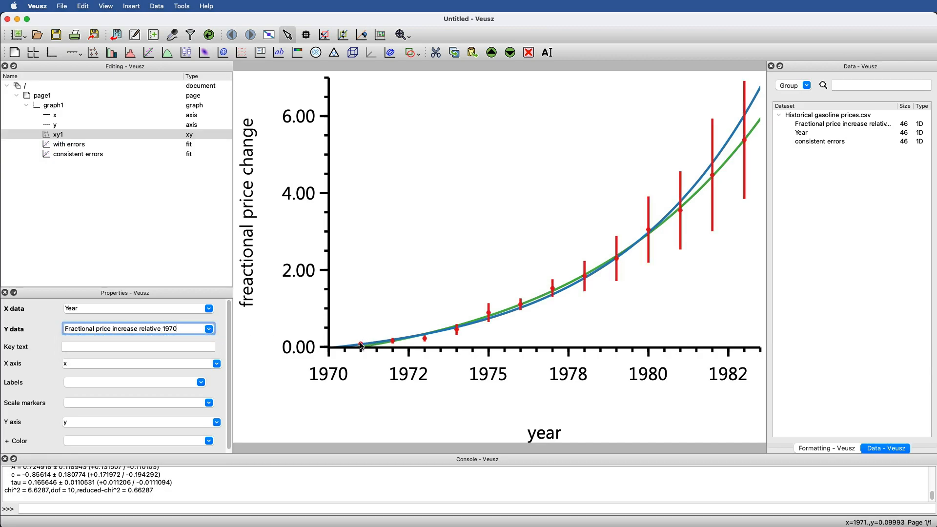
mouse_move(460, 332)
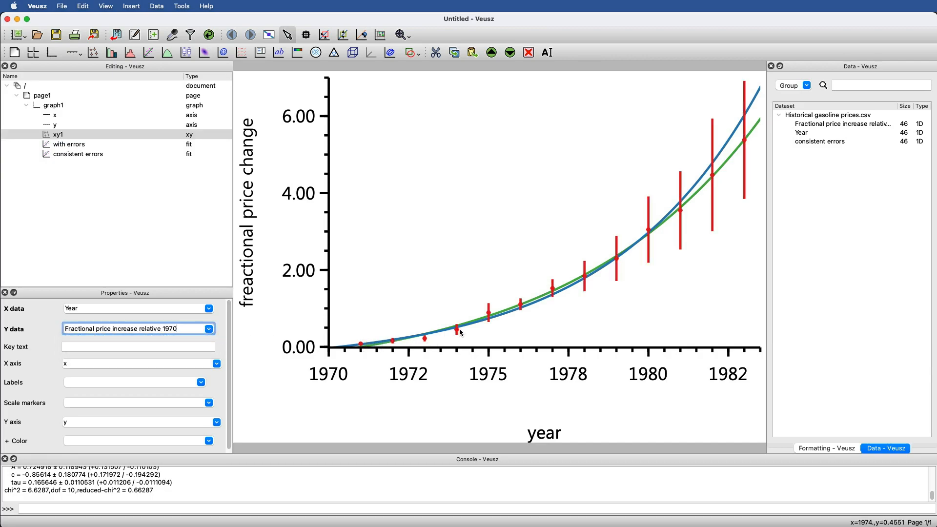
mouse_move(742, 87)
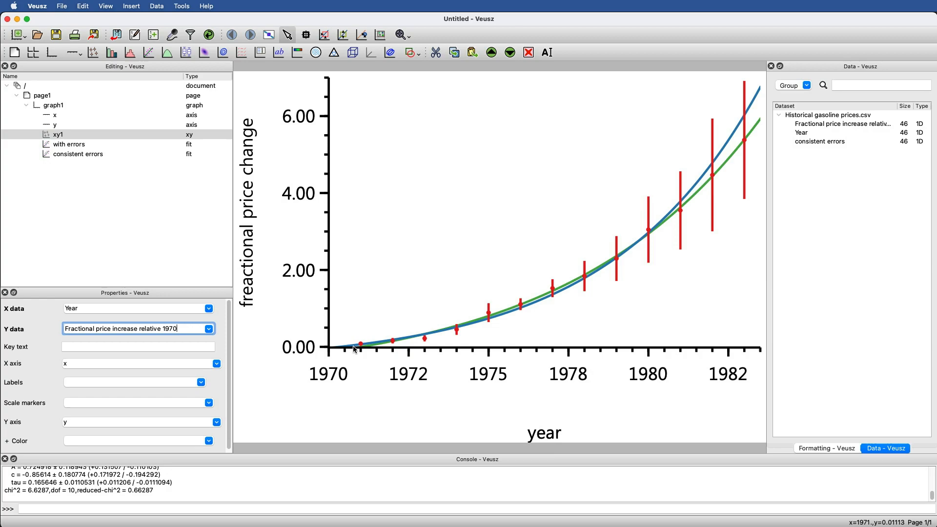
mouse_move(375, 346)
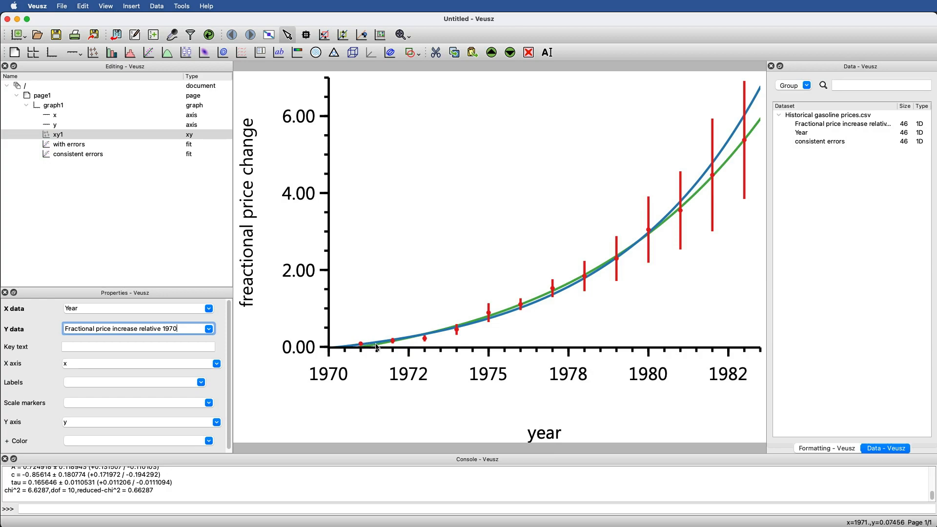
mouse_move(518, 310)
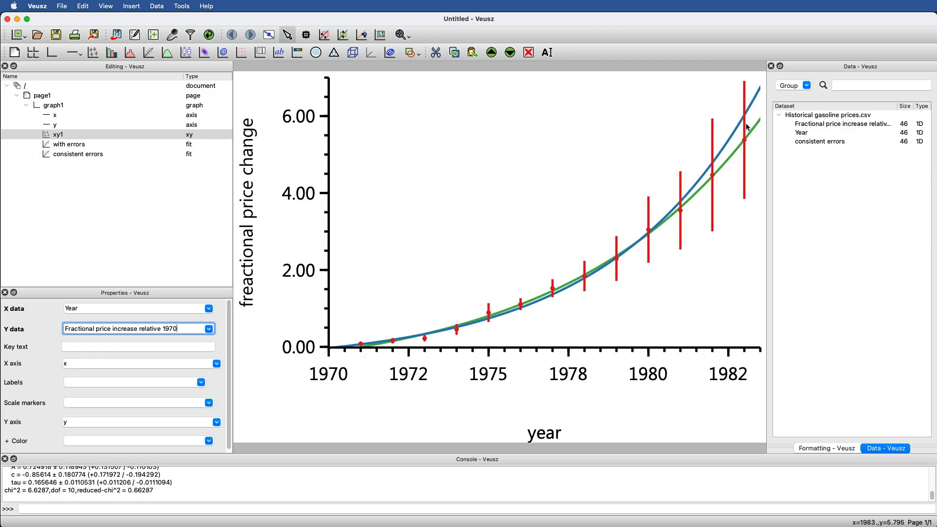
mouse_move(689, 190)
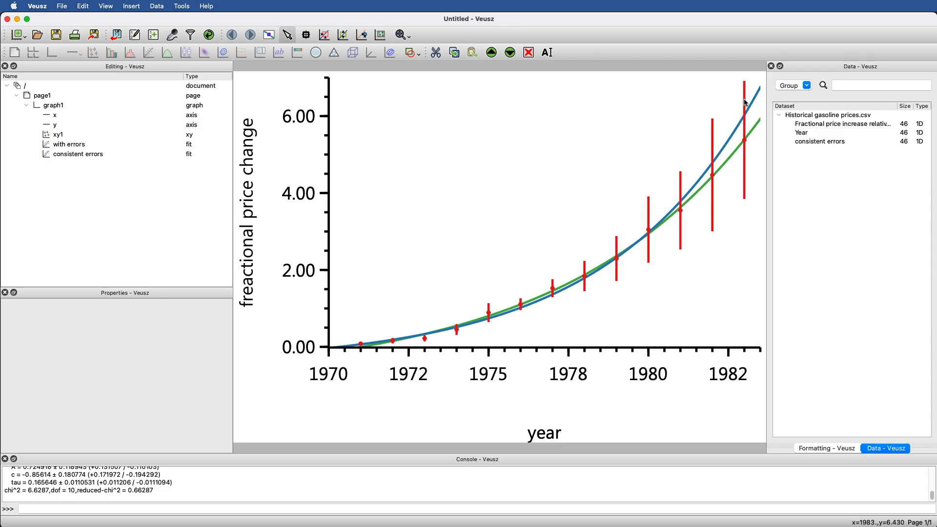
mouse_move(751, 111)
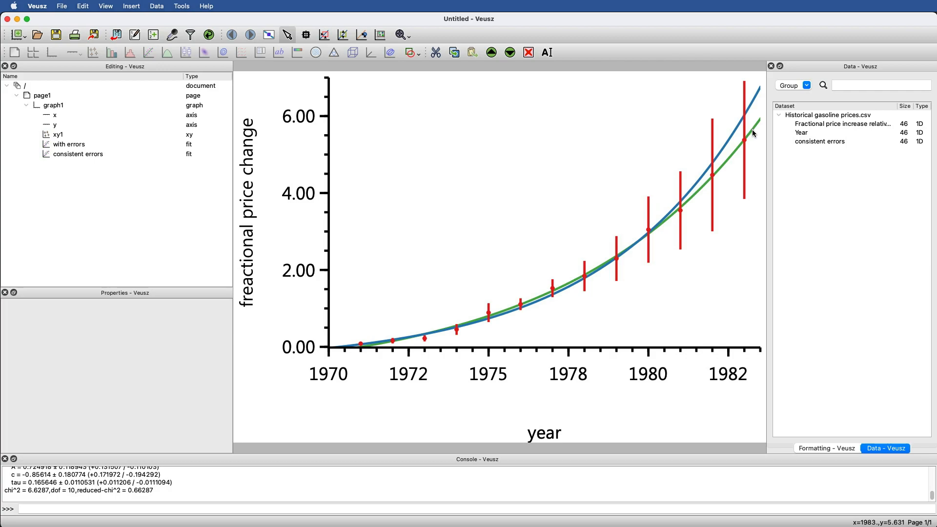
mouse_move(705, 179)
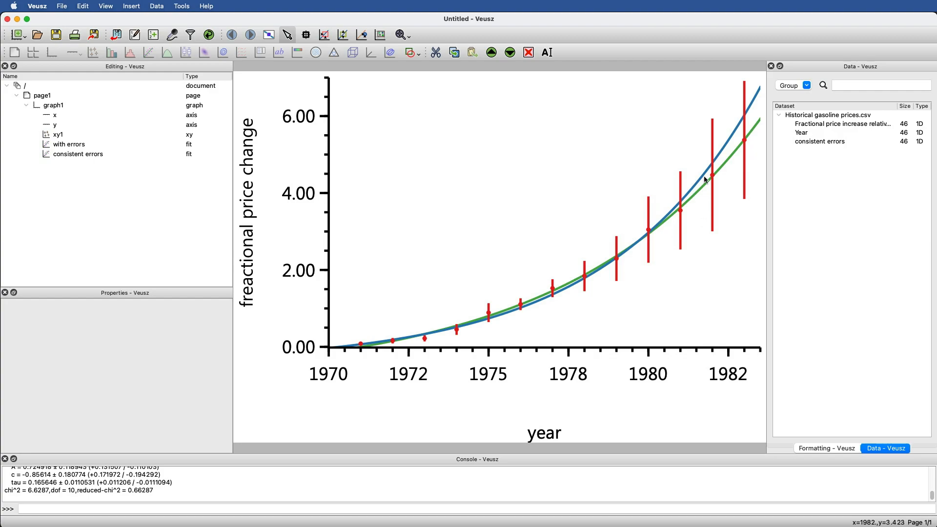